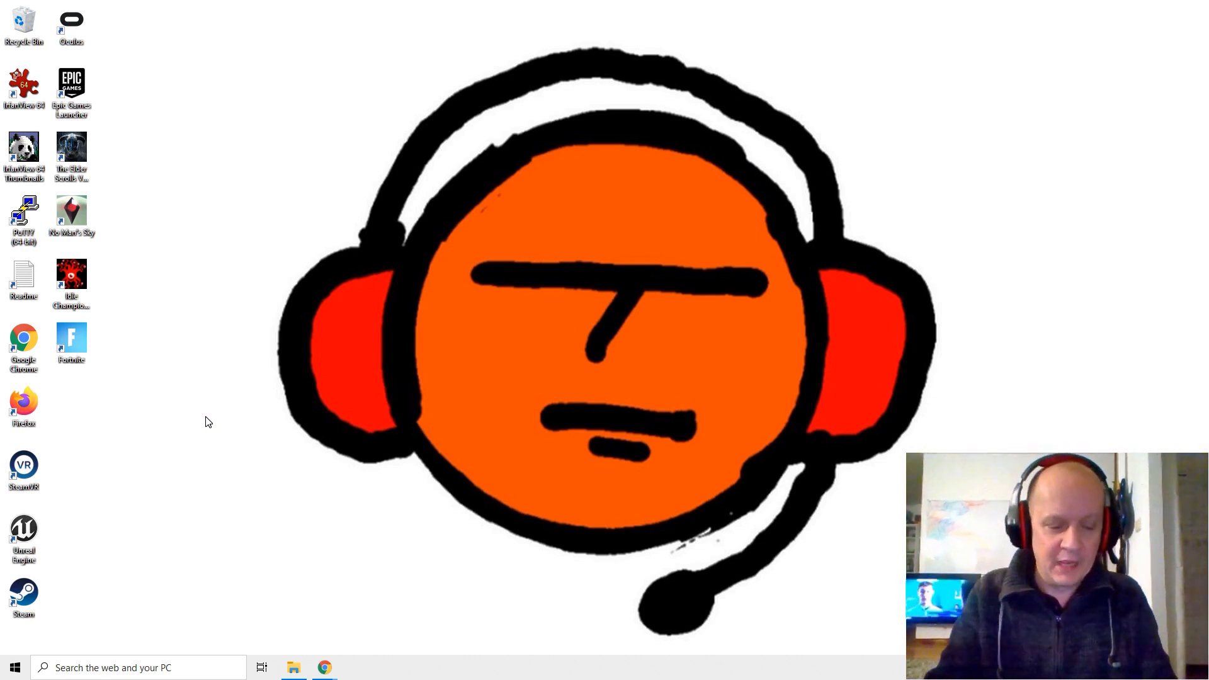
Bring the LuzrBum channel forward and scroll through its recent notifications of MUD comments.
click(324, 667)
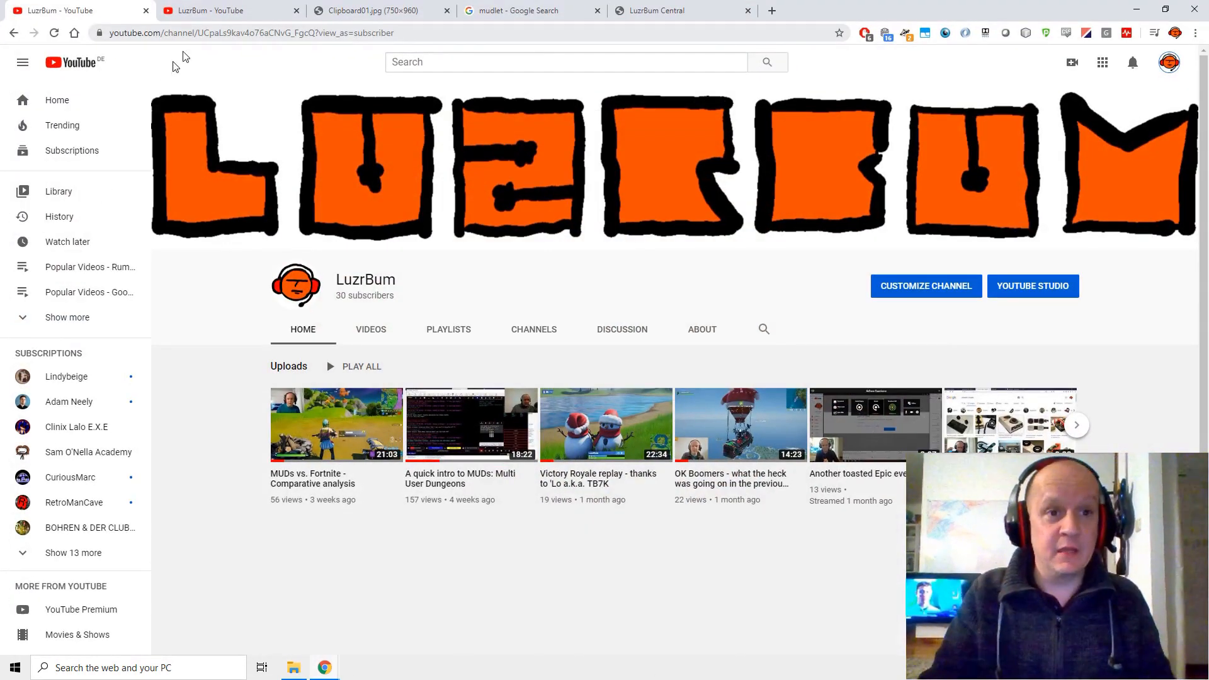
click(1131, 63)
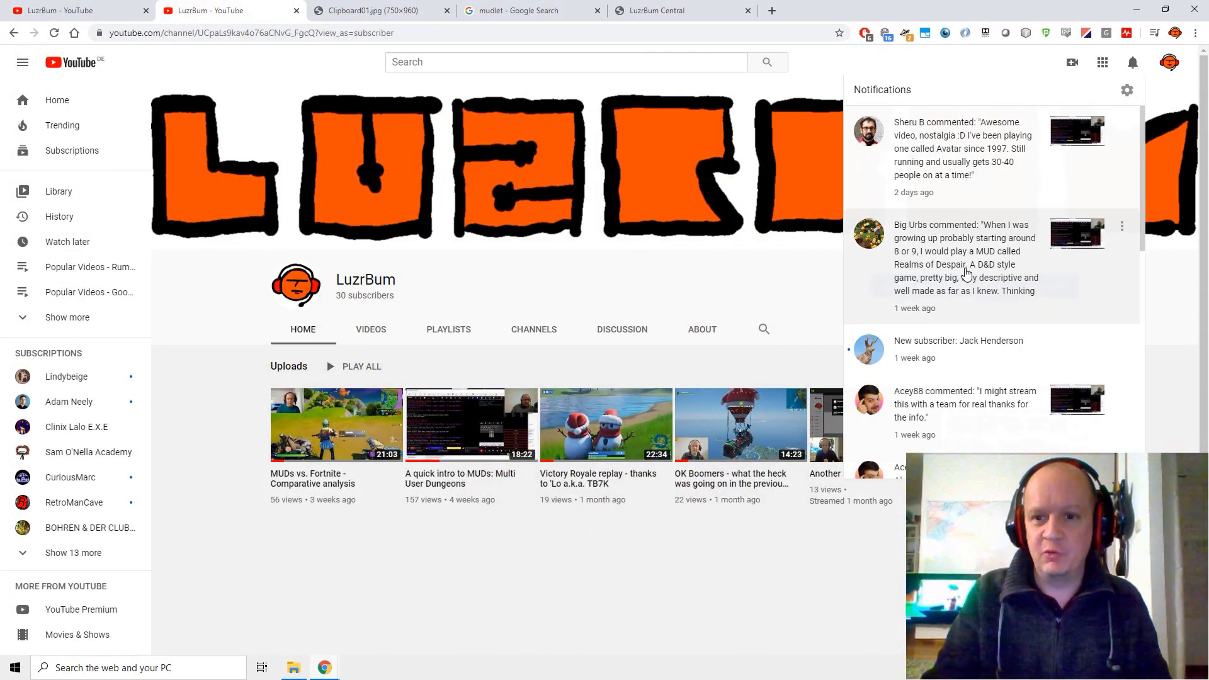
scroll(down, 3)
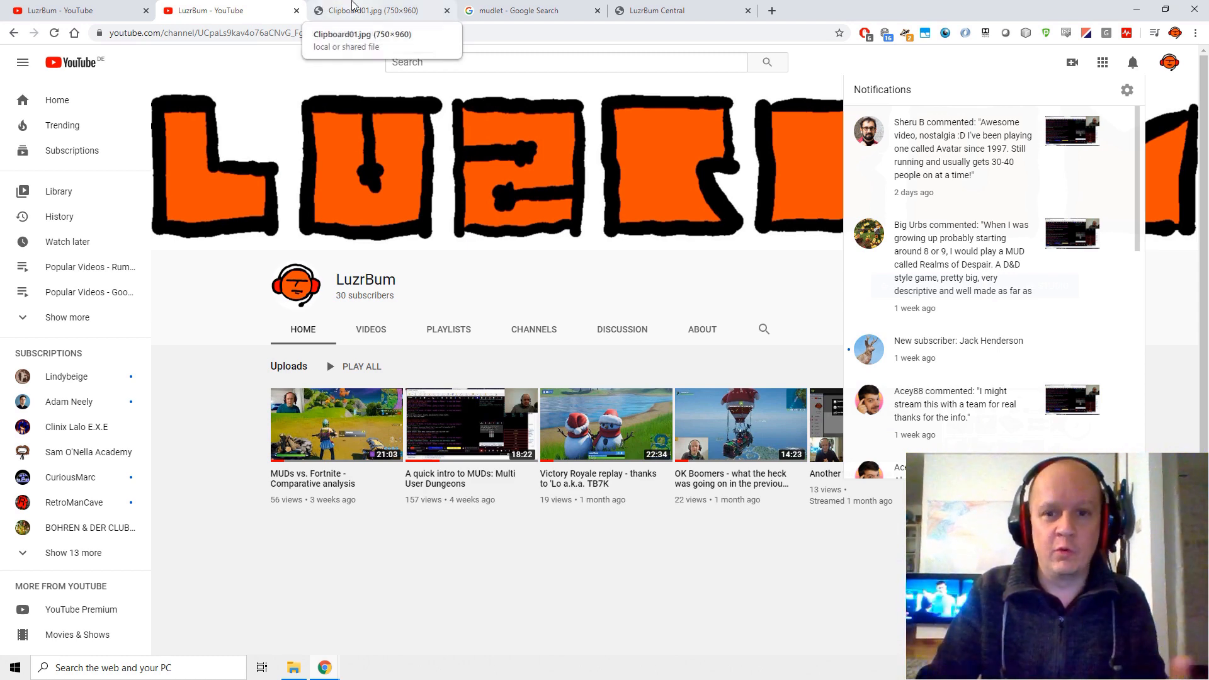
Switch to the Clipboard01.jpg tab showing the saved photo of two men in uniforms.
click(376, 10)
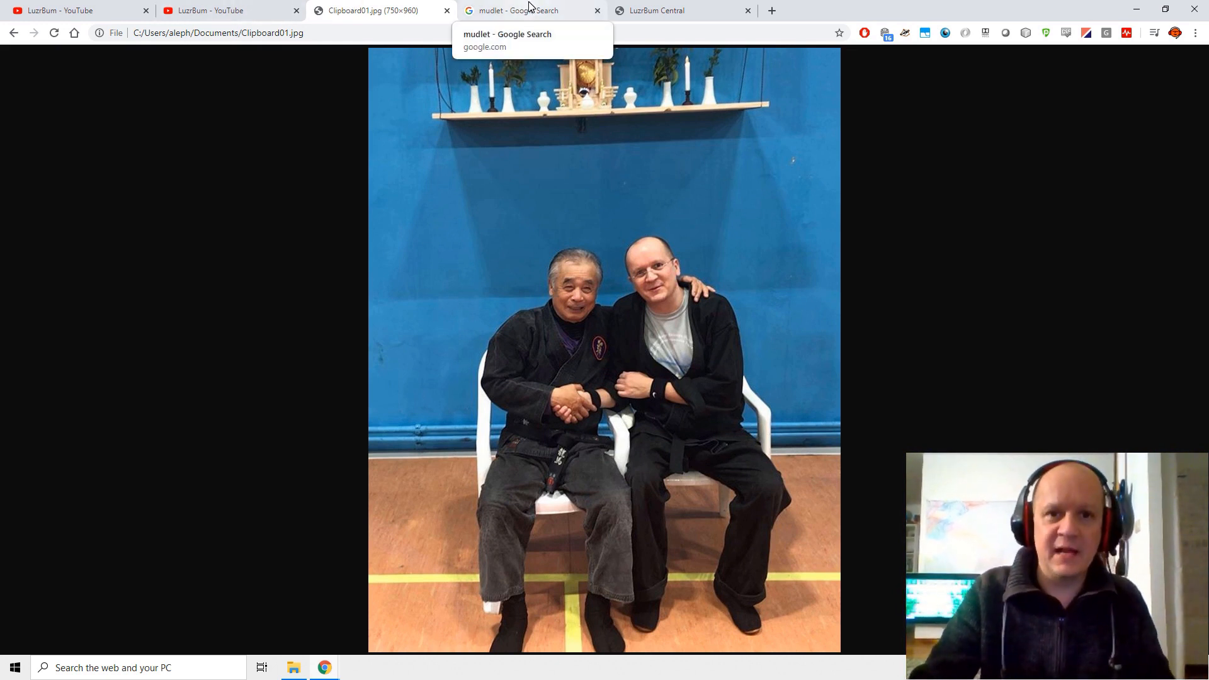
From the 'mudlet' Google results, go to the 'Mudlet the MUD client' site at mudlet.org.
click(530, 10)
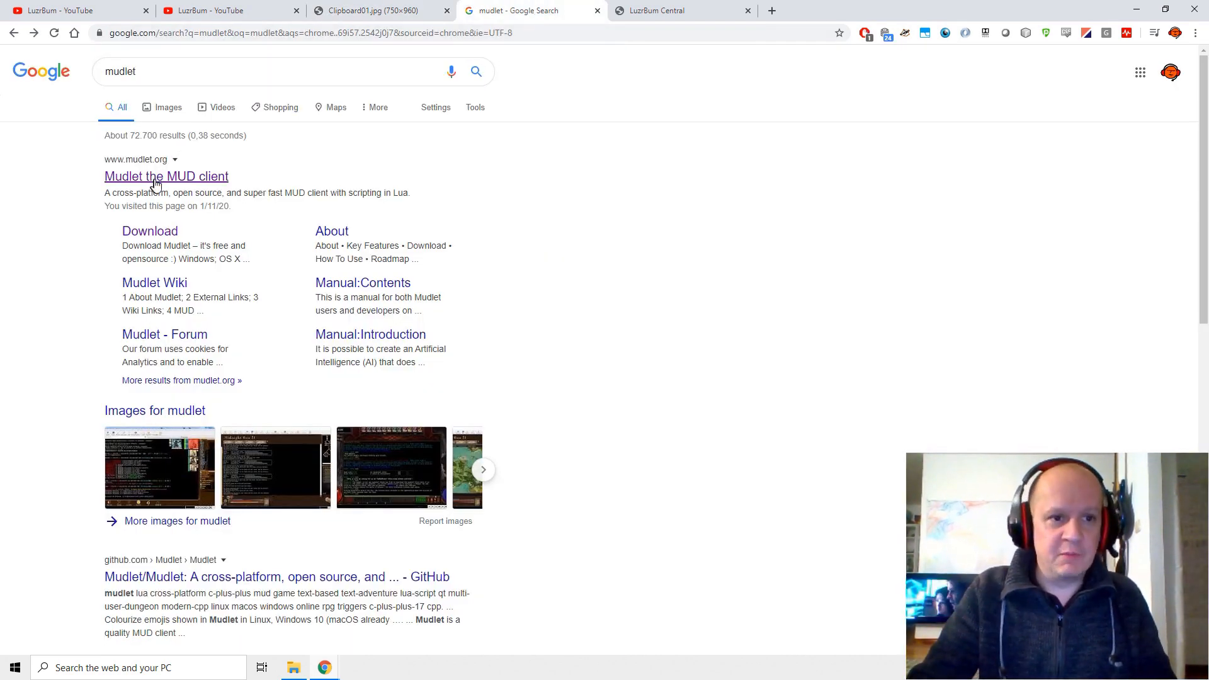
click(166, 176)
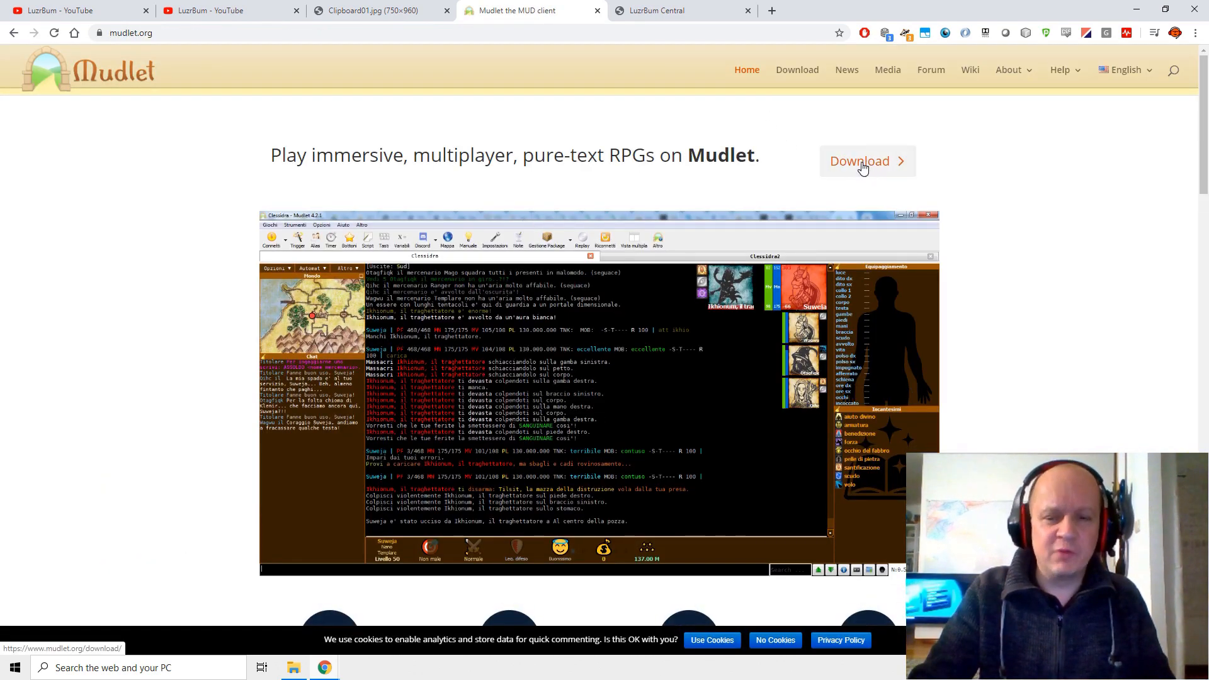
From mudlet.org's Download page, start the Mudlet 4.4.0 (Windows) installer download.
click(861, 159)
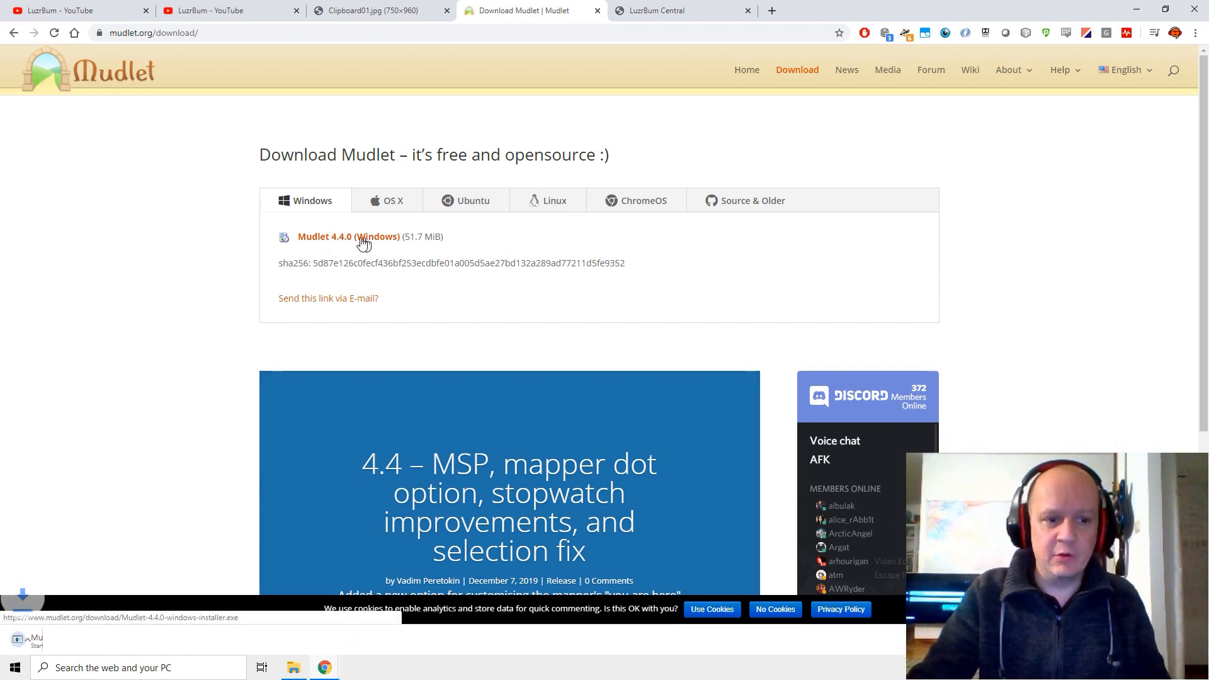
click(348, 237)
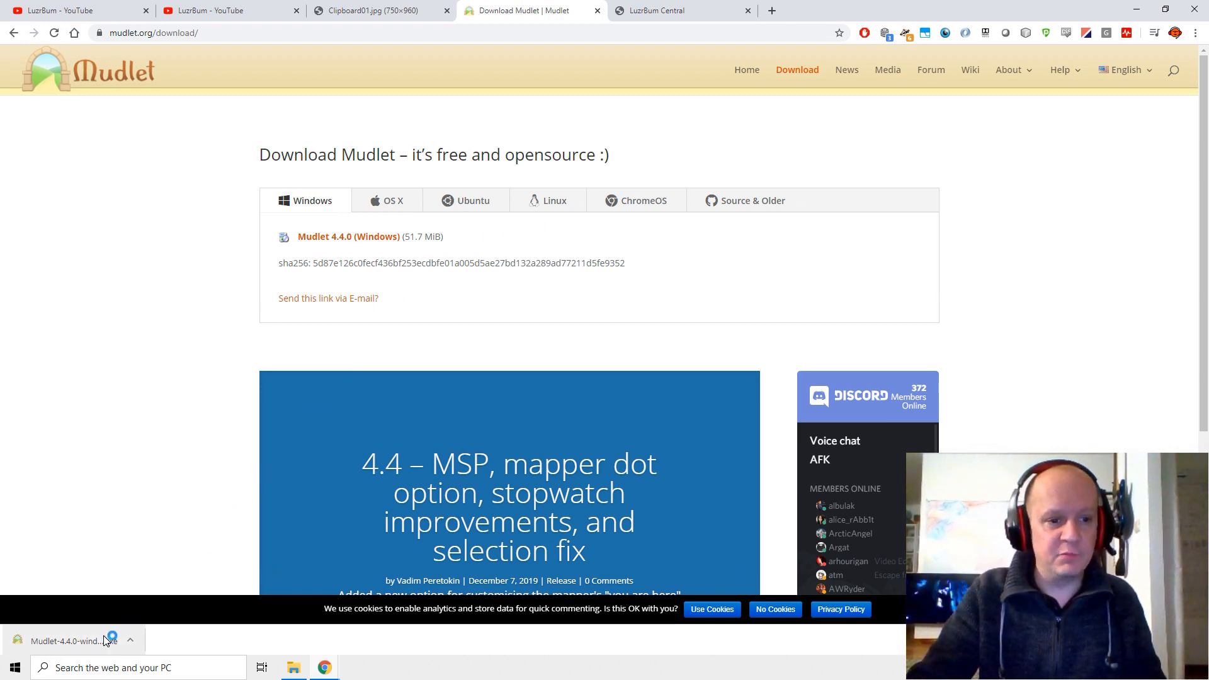
Run the downloaded Mudlet 4.4.0 installer so Mudlet launches to its profile-selection window.
click(65, 640)
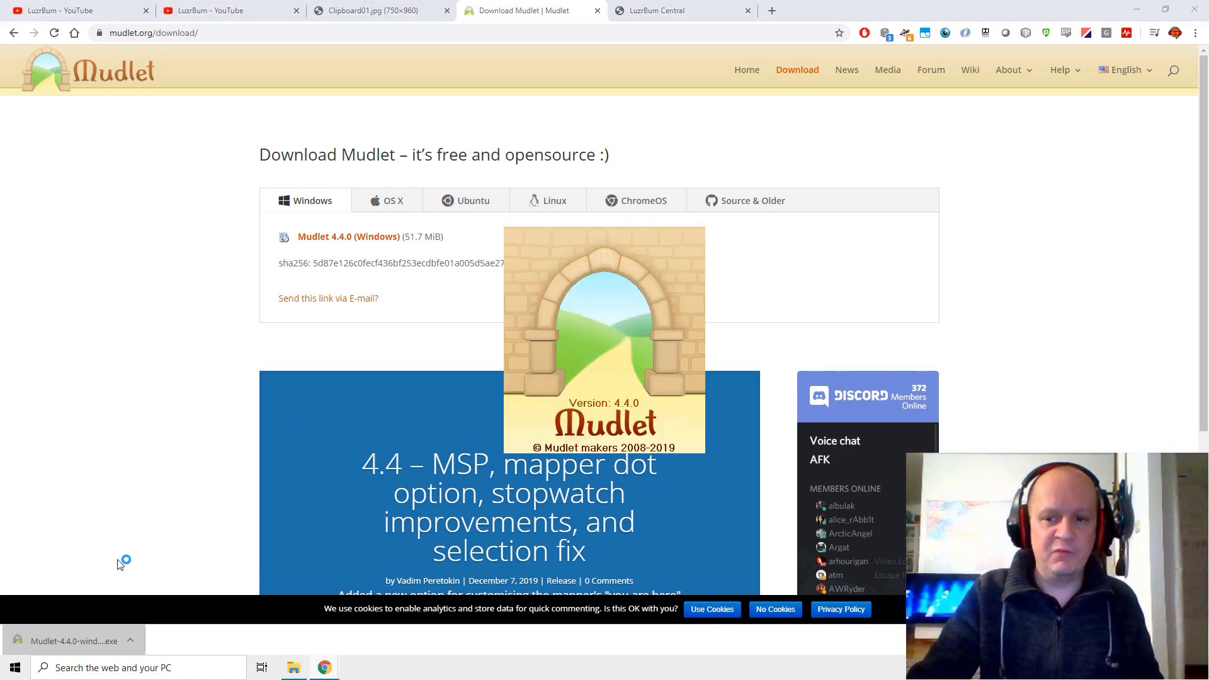
click(73, 641)
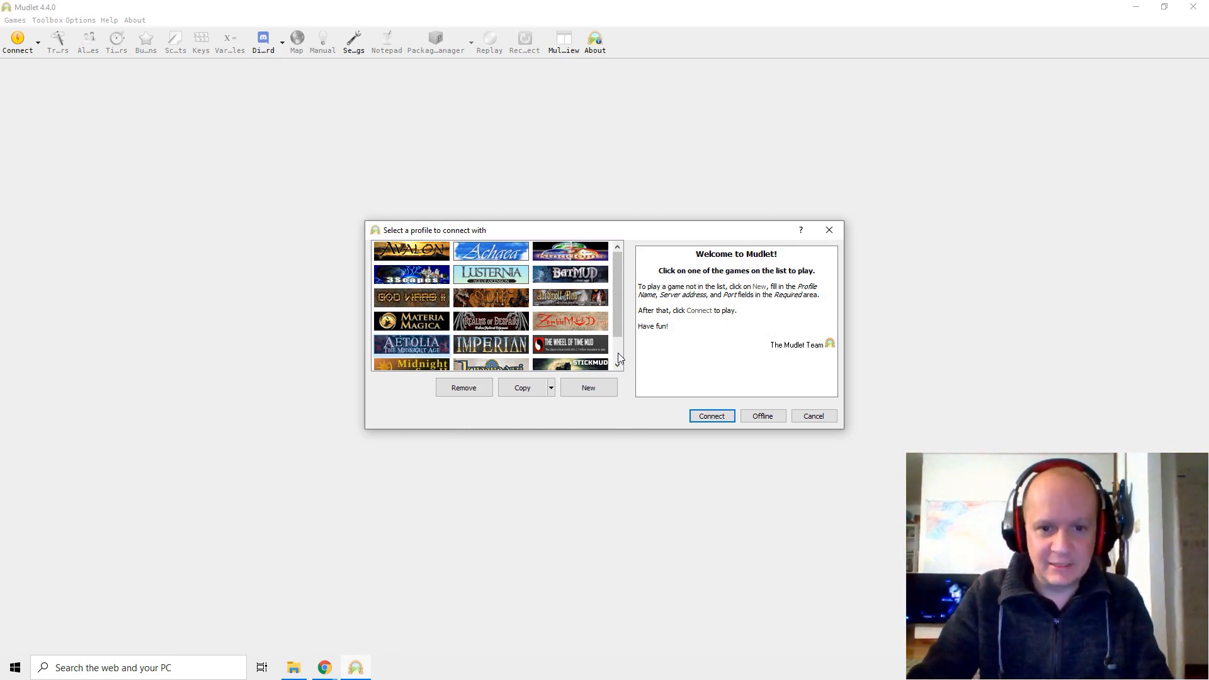
Choose the StickMUD profile from the list and connect to stickmud.com.
scroll(down, 3)
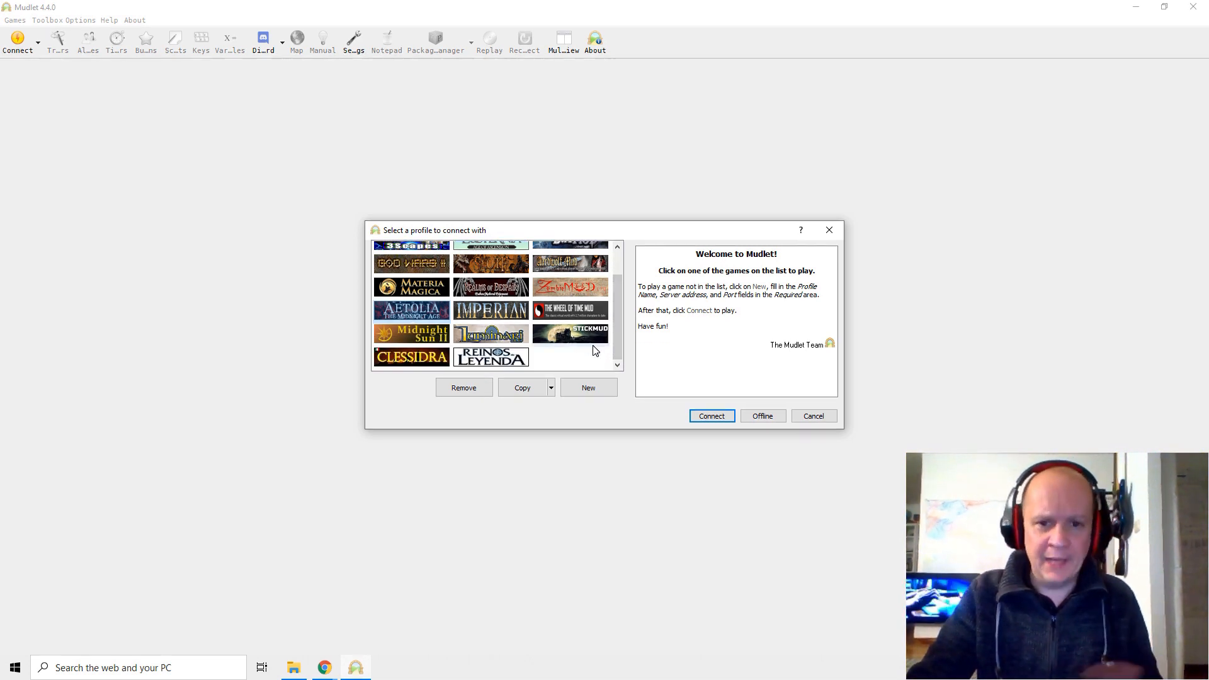
mouse_move(570, 332)
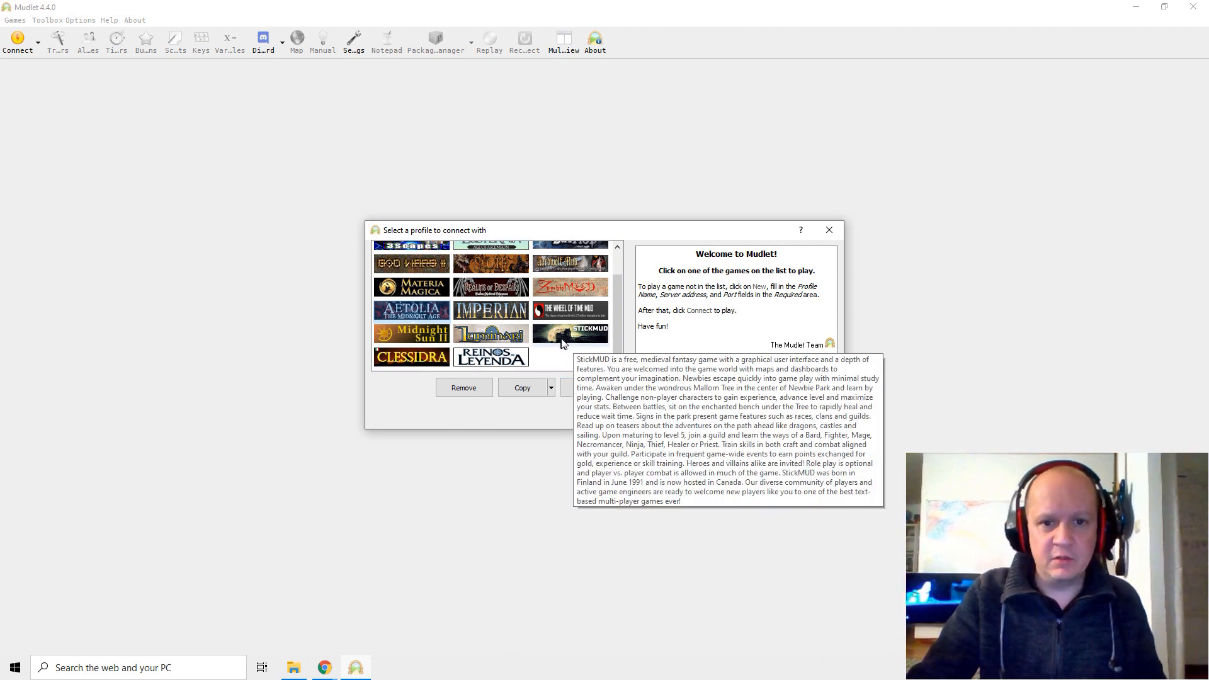
click(569, 333)
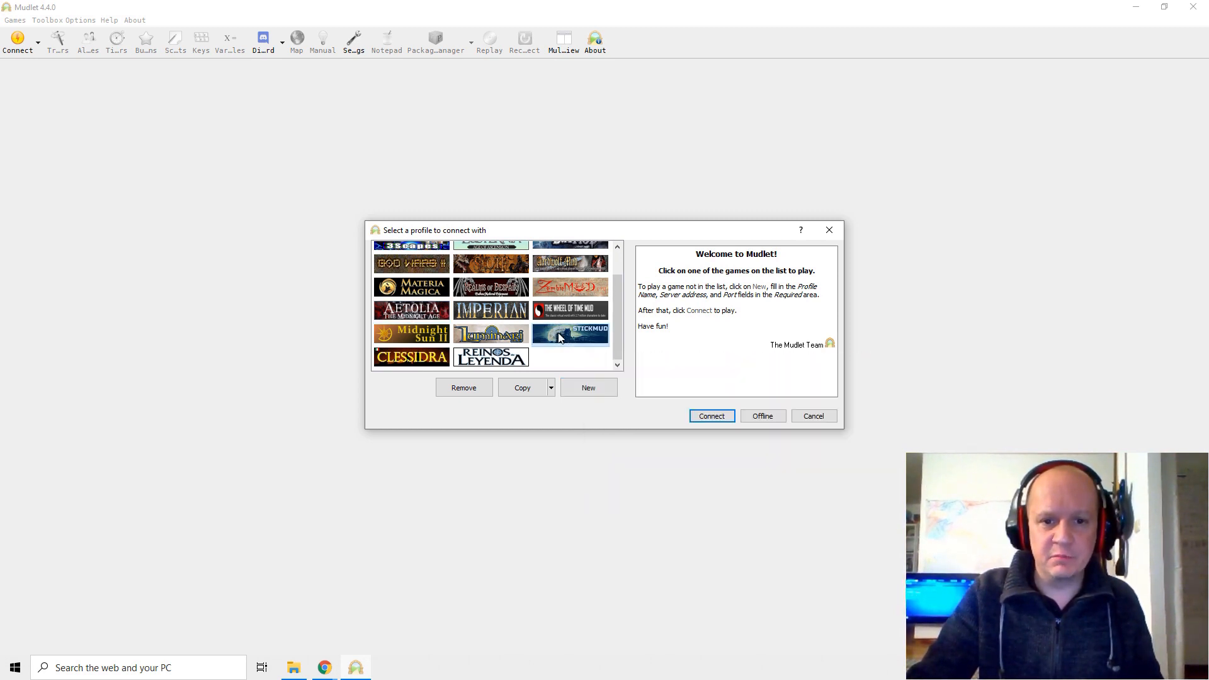
click(710, 416)
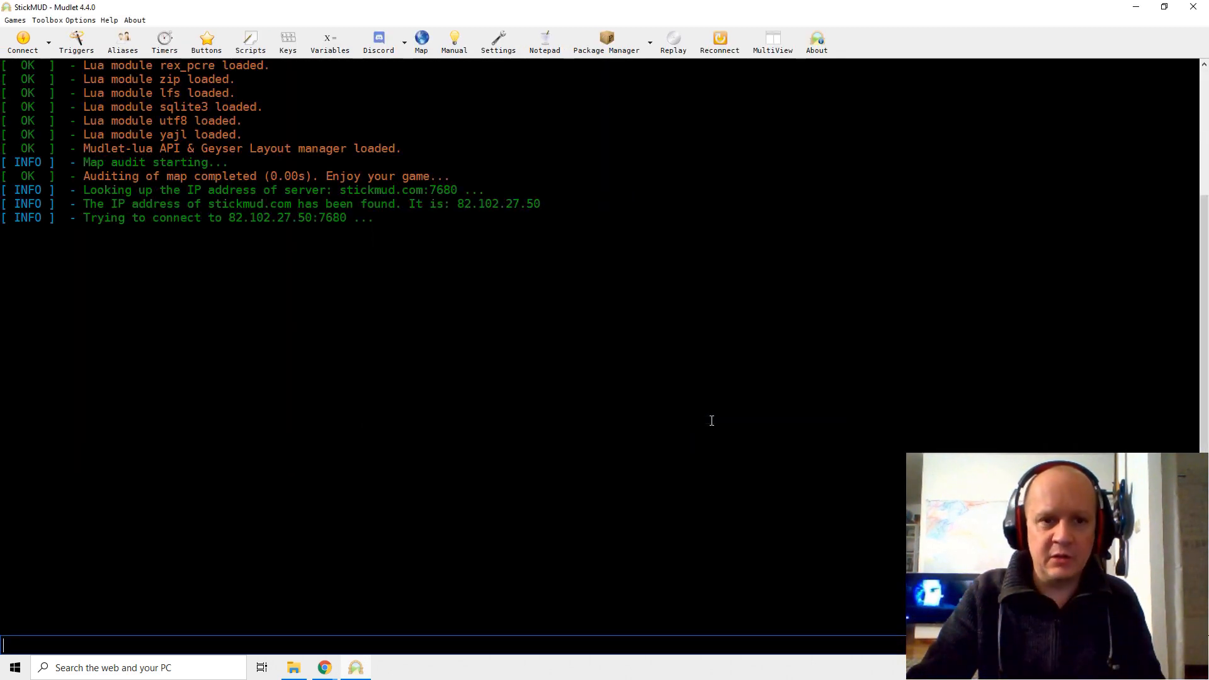
mouse_move(298, 245)
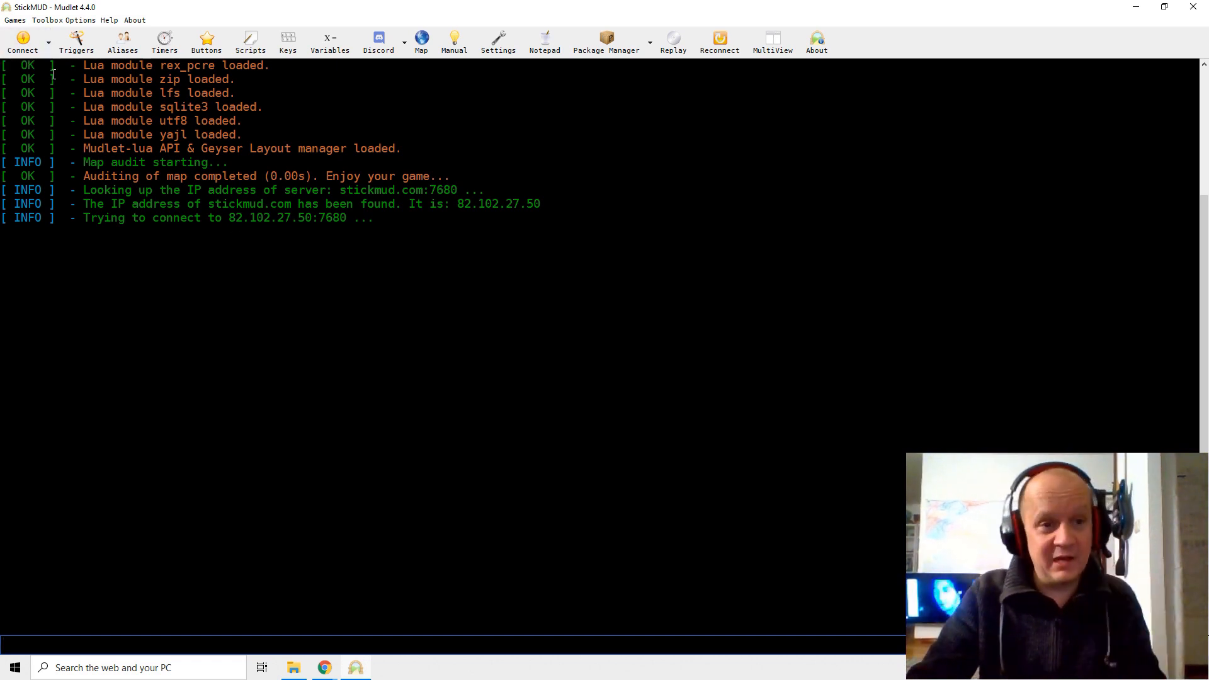
Add a second connection to the Aardwolf profile, reaching its character-name welcome screen.
click(21, 40)
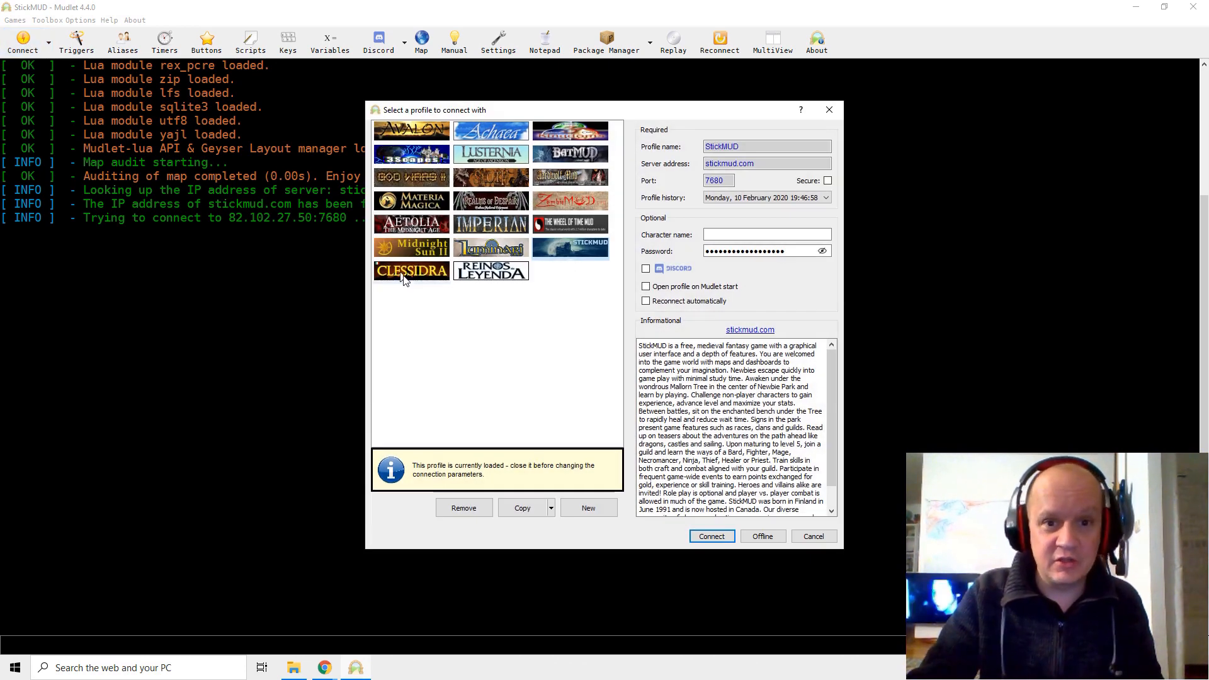
mouse_move(571, 214)
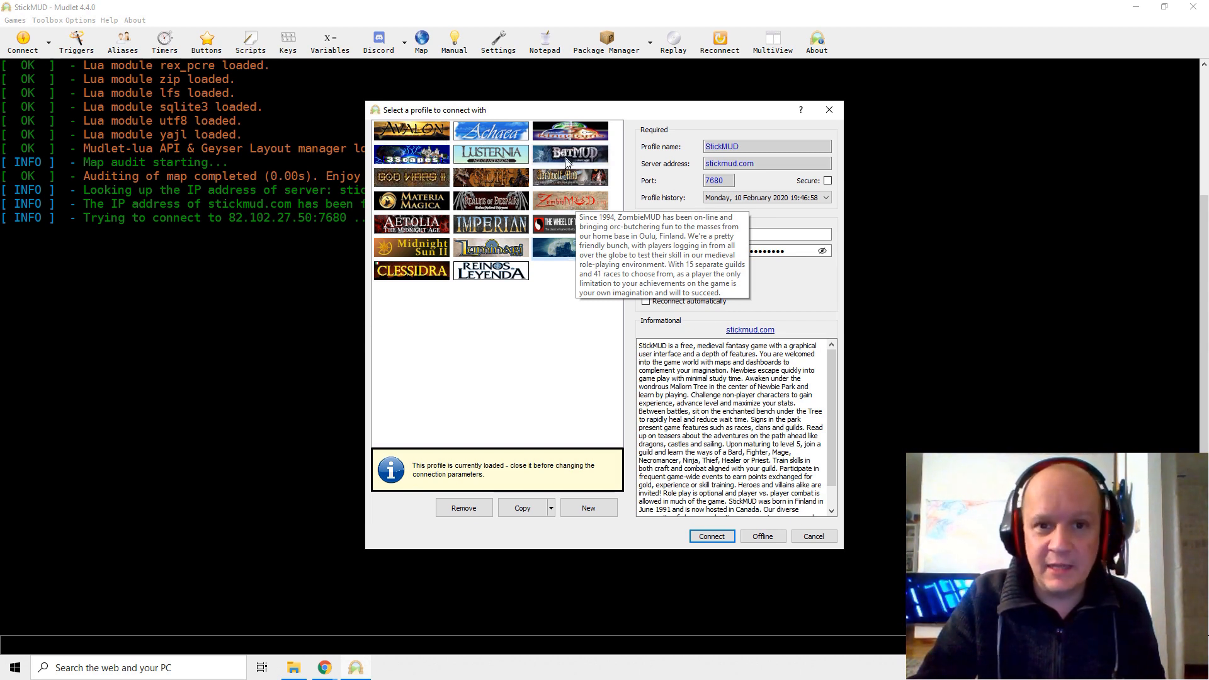
click(569, 176)
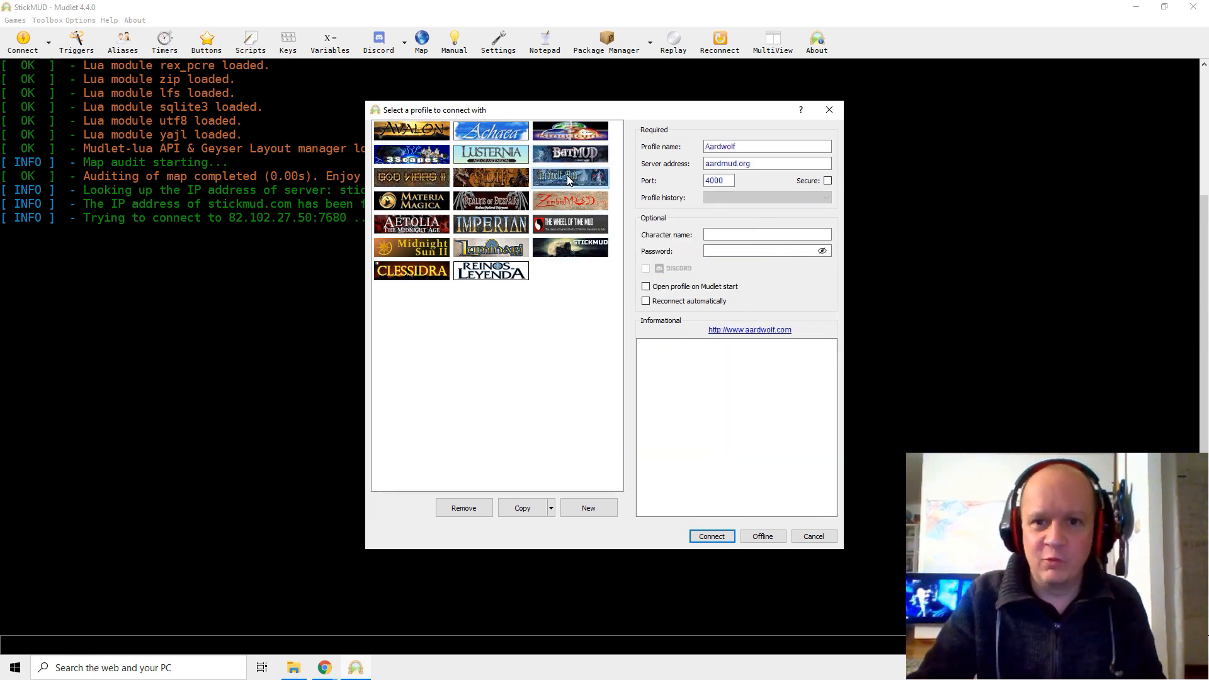
click(710, 536)
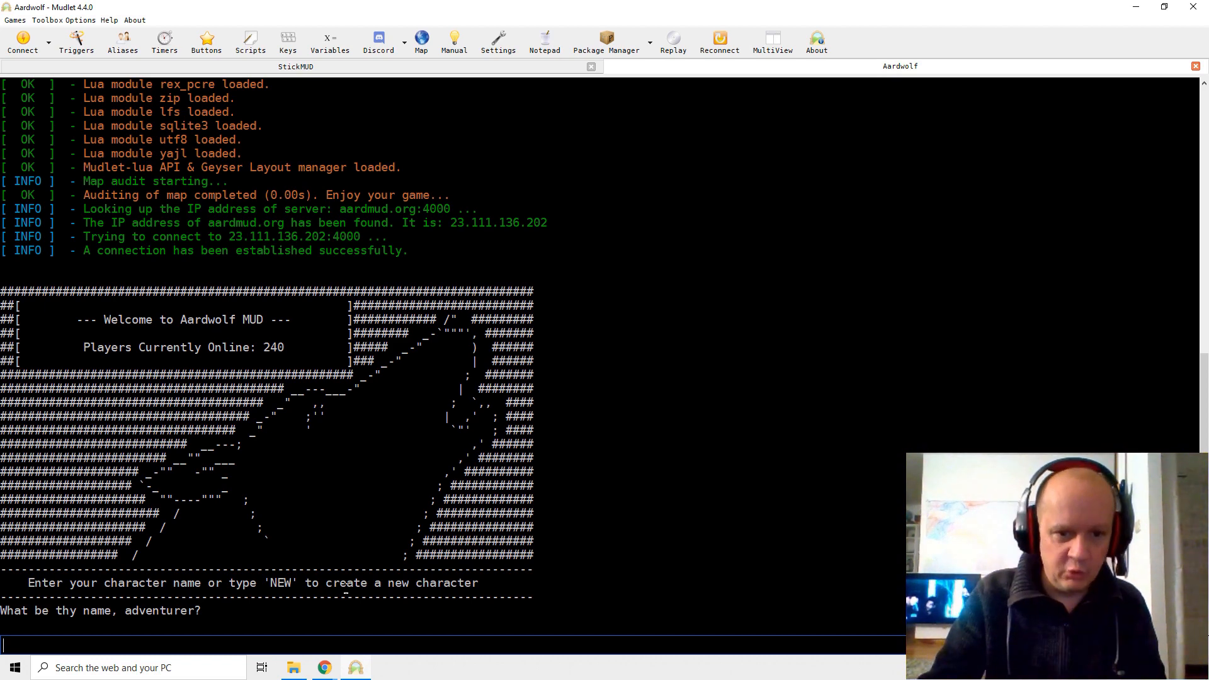
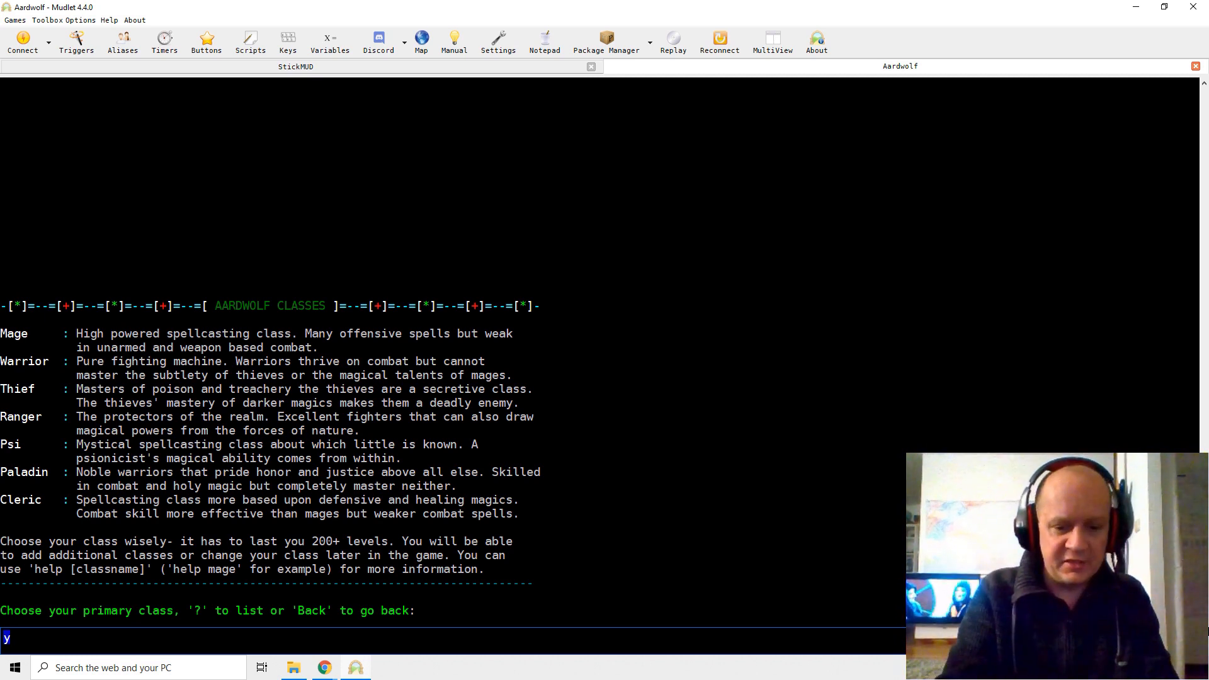
Read 'help paladin', choose Paladin with the Knight subclass, reaching the race suggestions.
text(help pala)
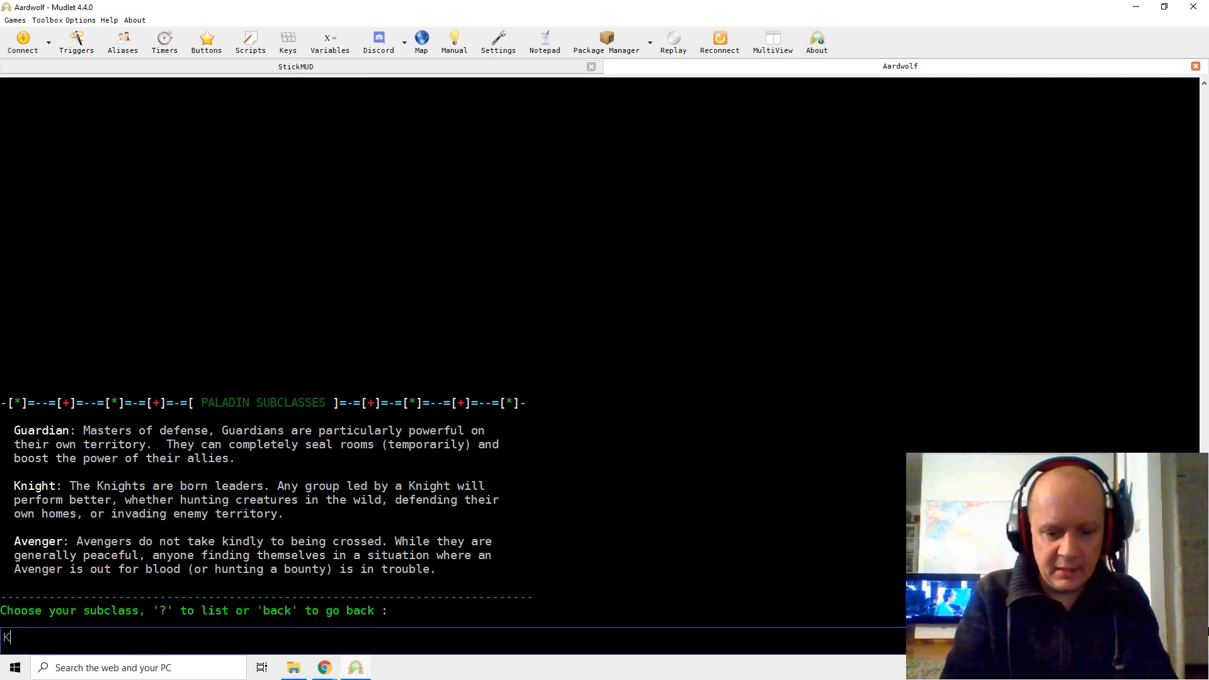
text(night)
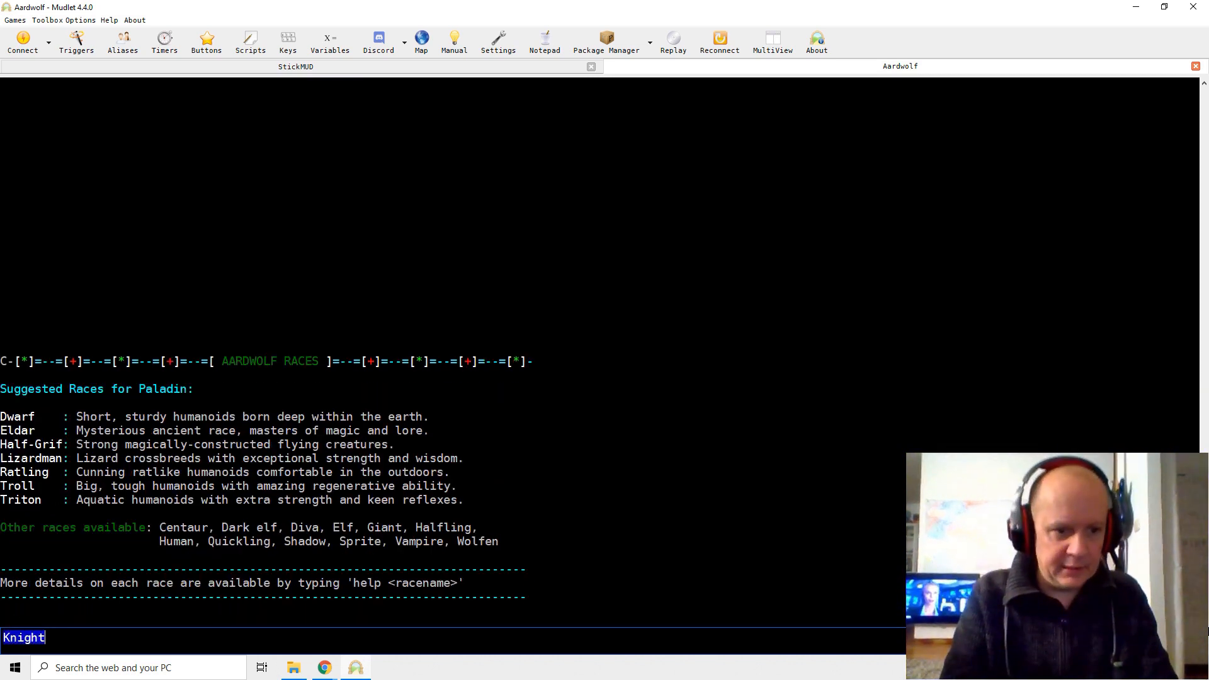
Confirm Knight, pick the Wolfen race and answer prompts up to the optional email question.
key(enter)
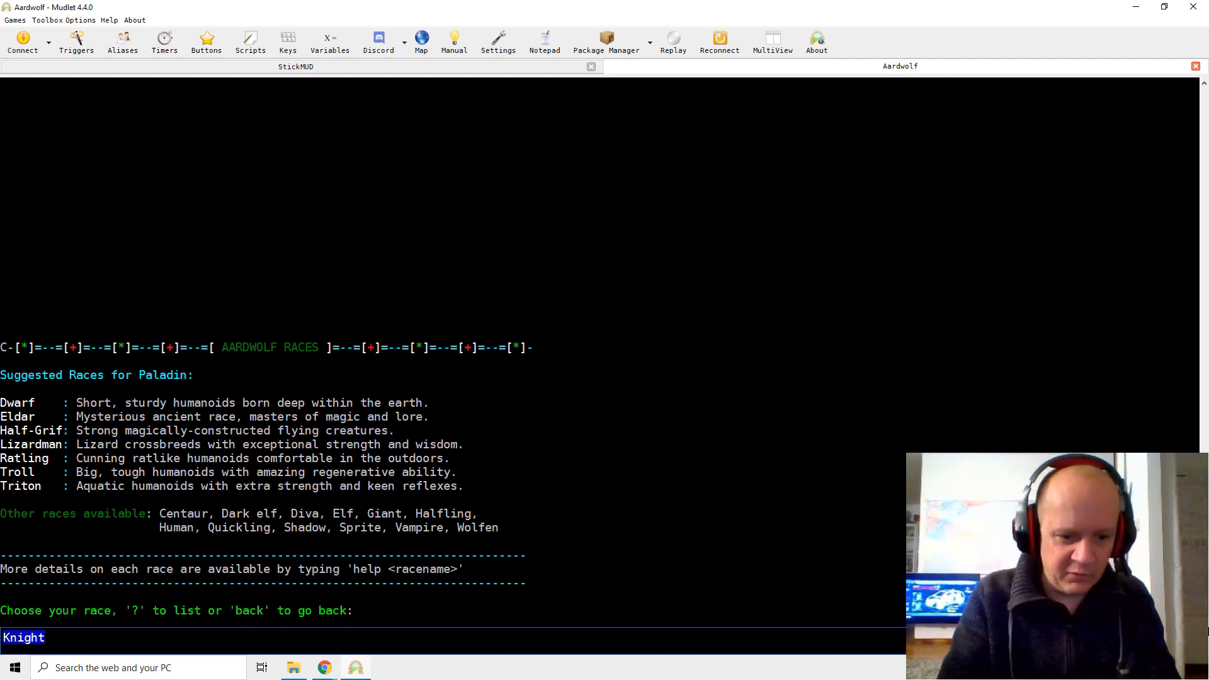
text(wolfen)
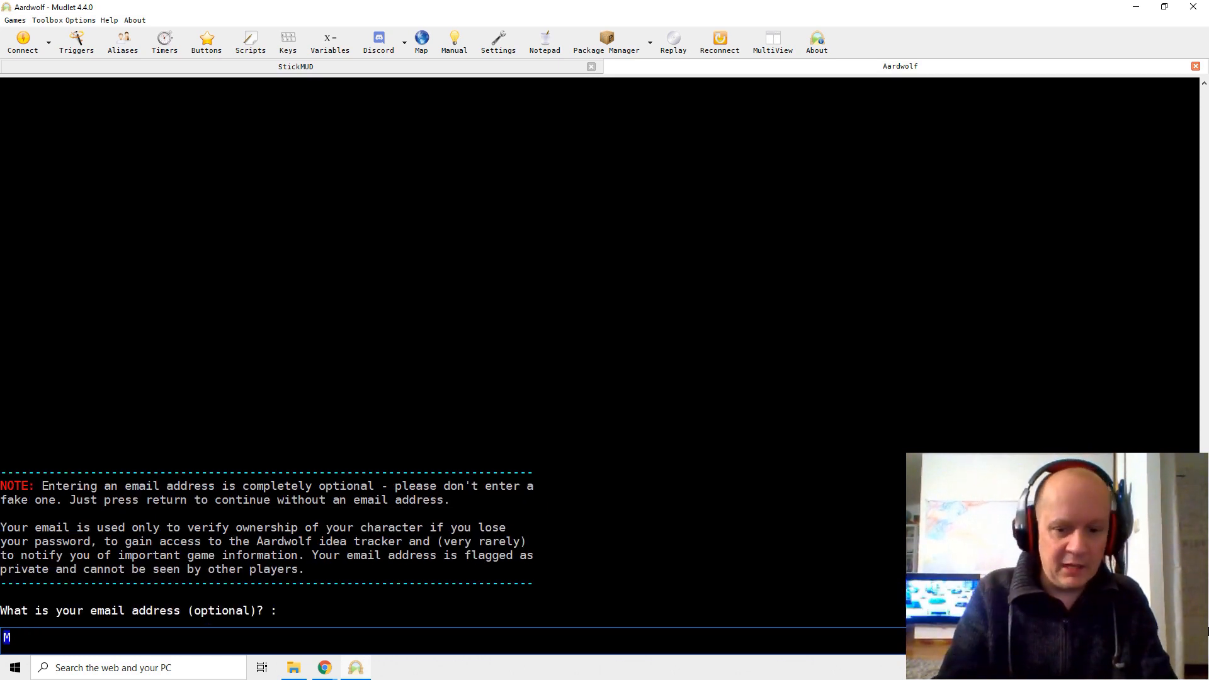
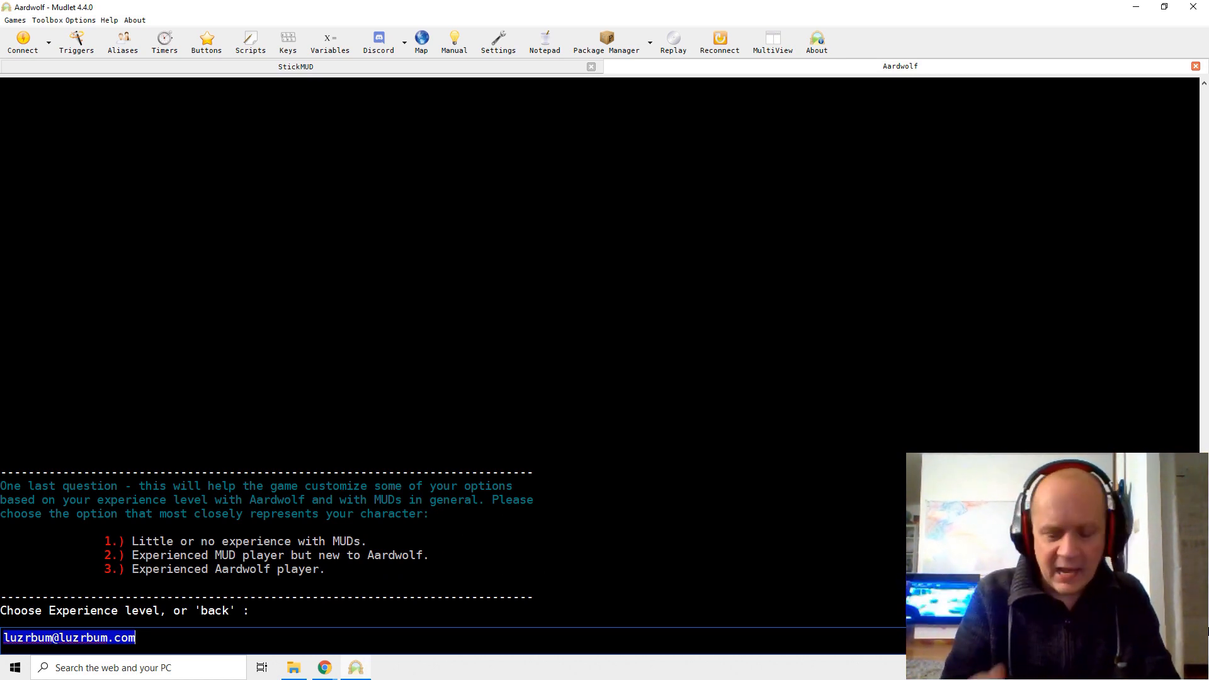
Choose experience level 1, little or no MUD experience, finishing character creation.
text(1)
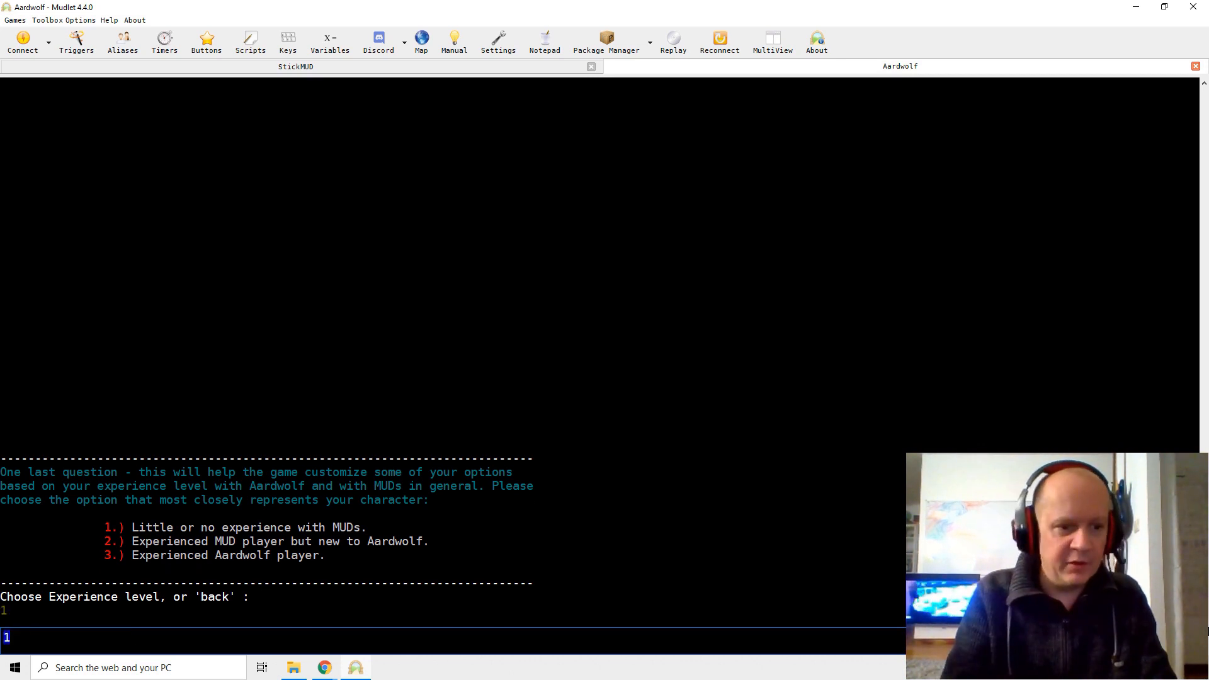
key(Return)
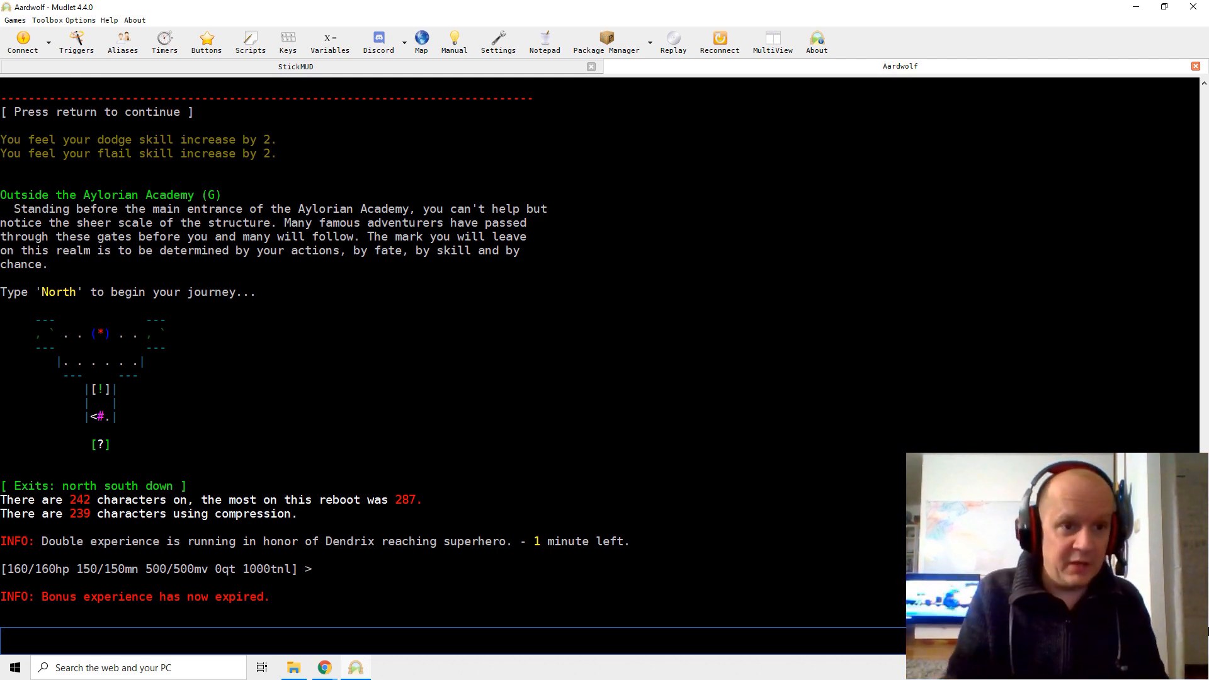
Look at the room, walk north into the academy courtyard and check gold with d.
text(l)
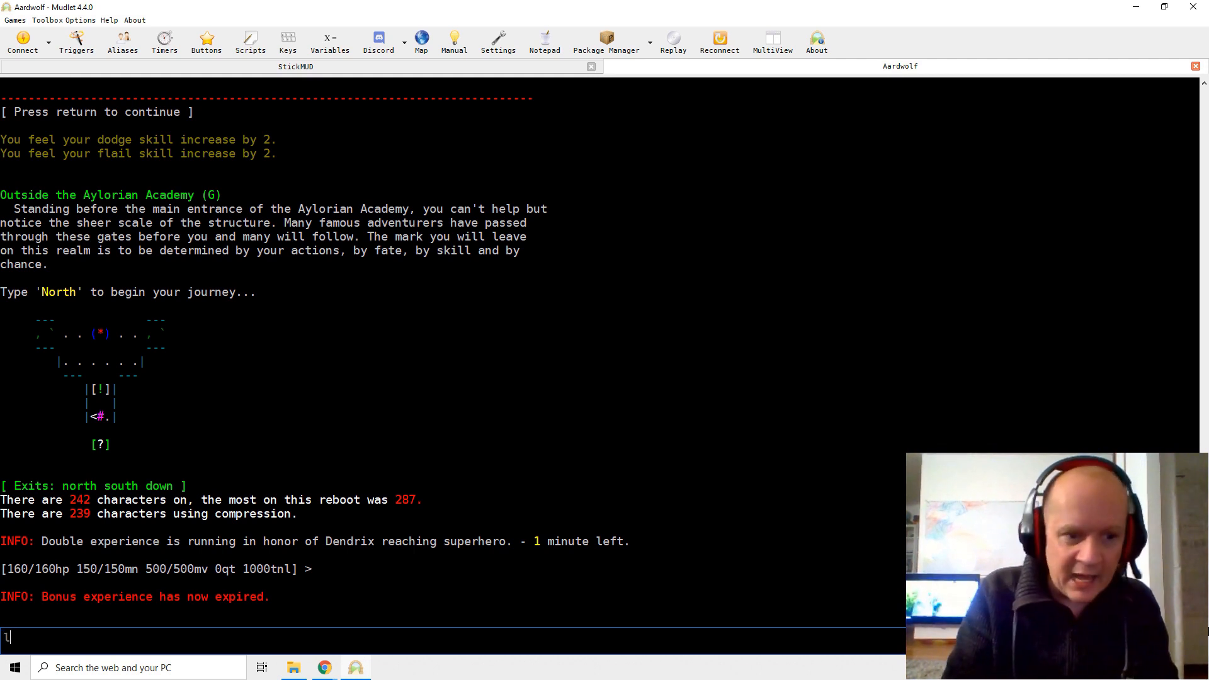
key(Return)
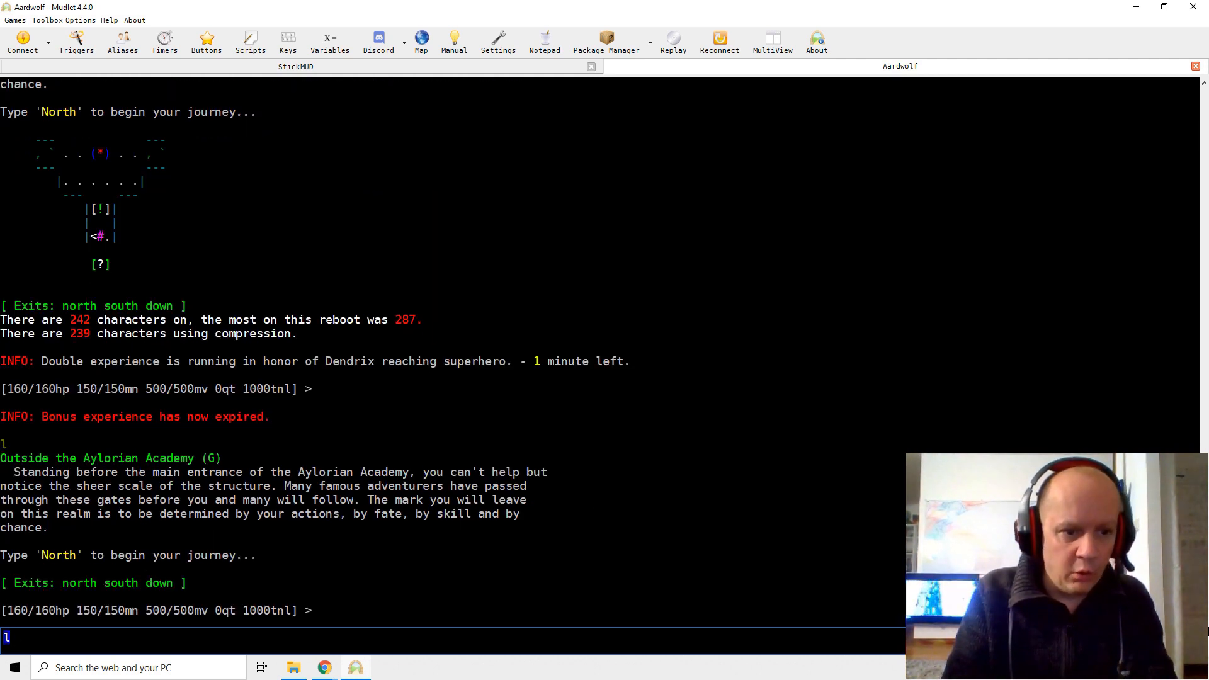
text(n)
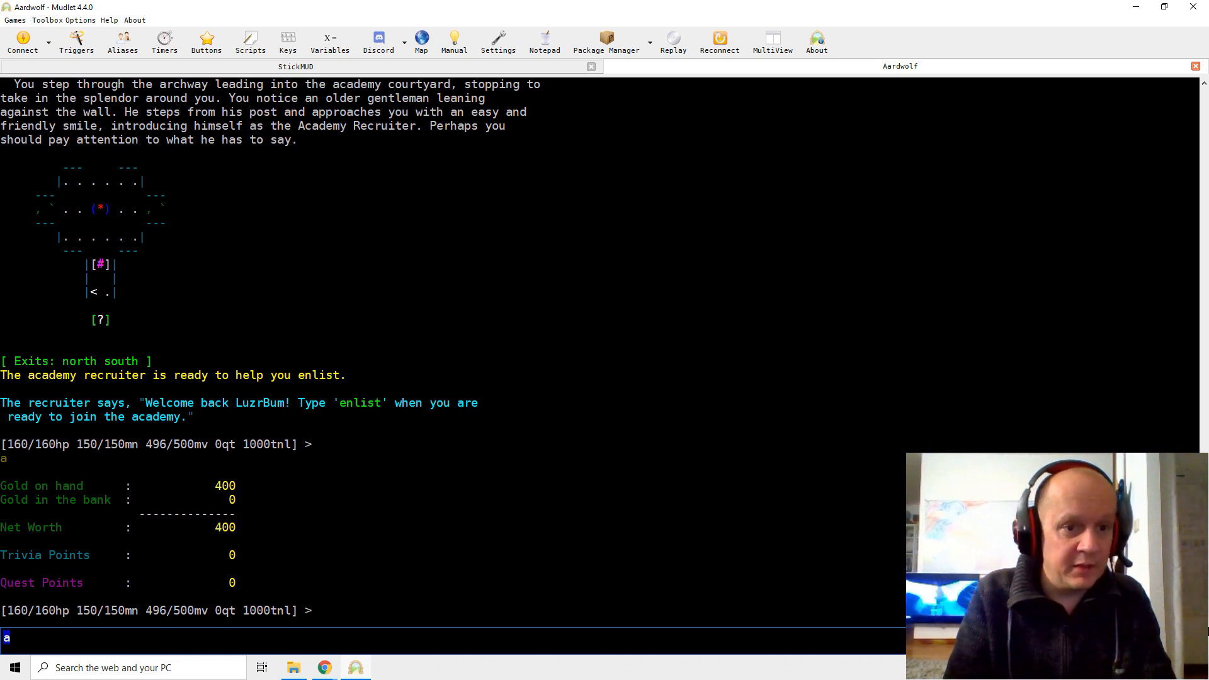
text(d)
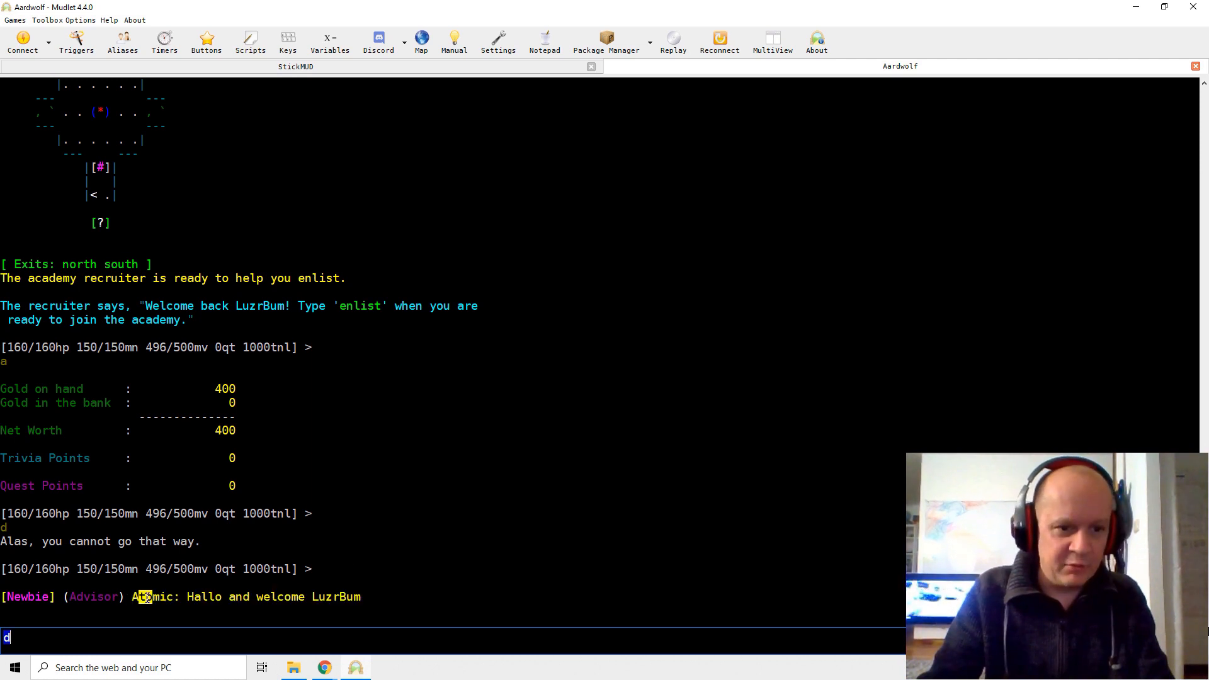
Say 'Hello and thank you Atomic!' on the newbie channel.
double_click(154, 596)
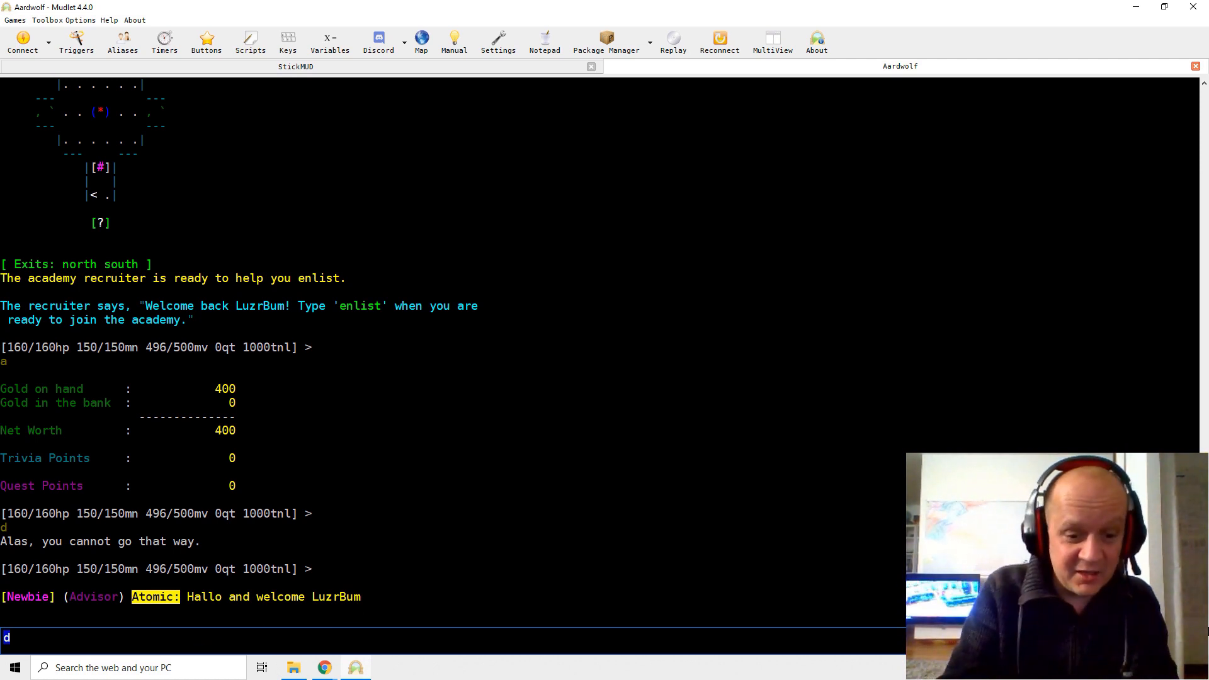
text(newbie)
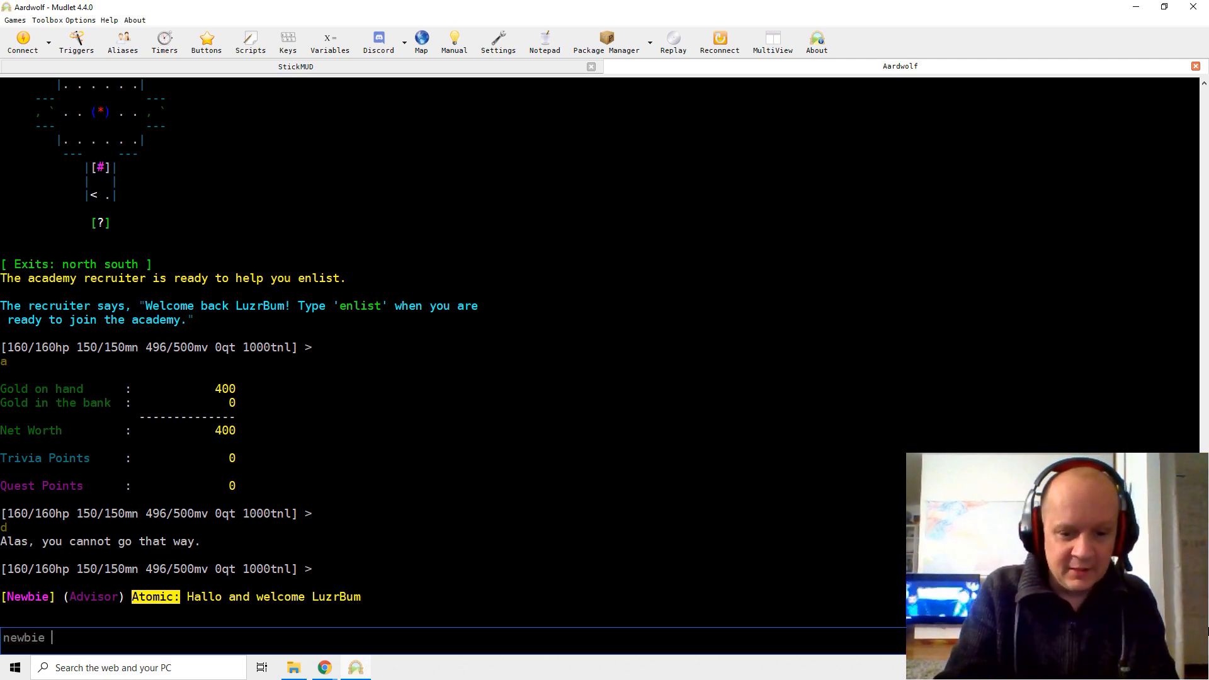
text(Hello and)
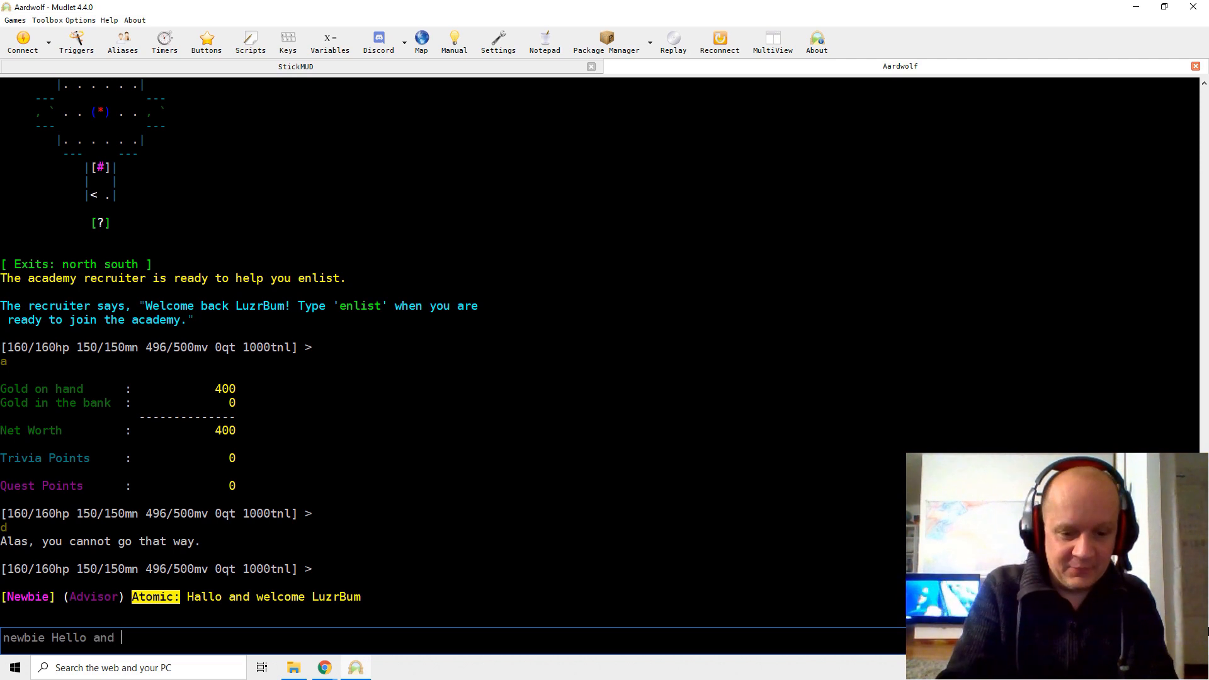
text(thank you)
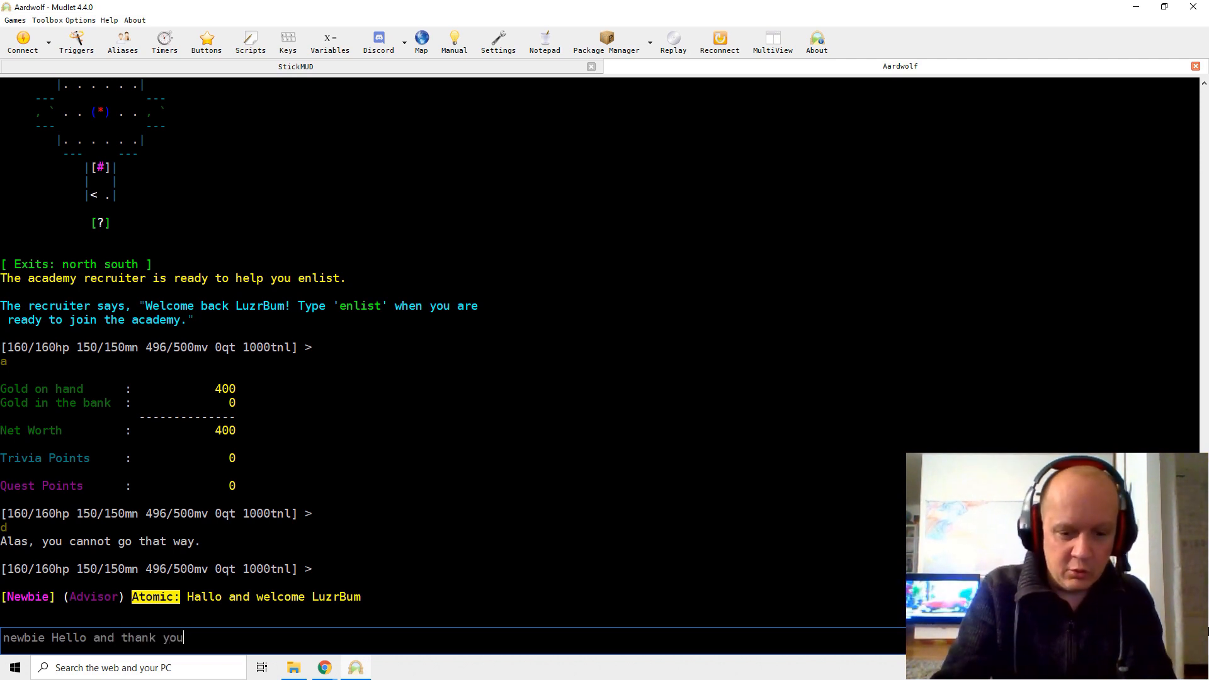
text(Atomic!)
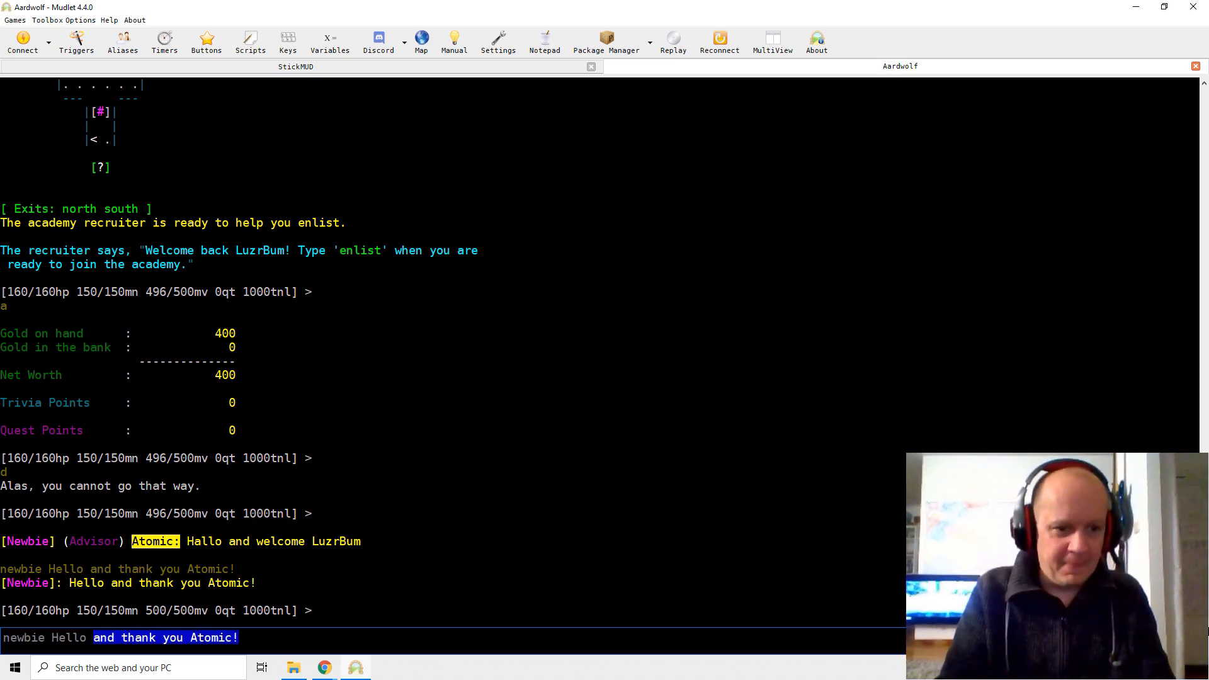
Announce 'recording a Youtube ytutorial on muds - super basic' on the newbie channel.
text(newbie recording a)
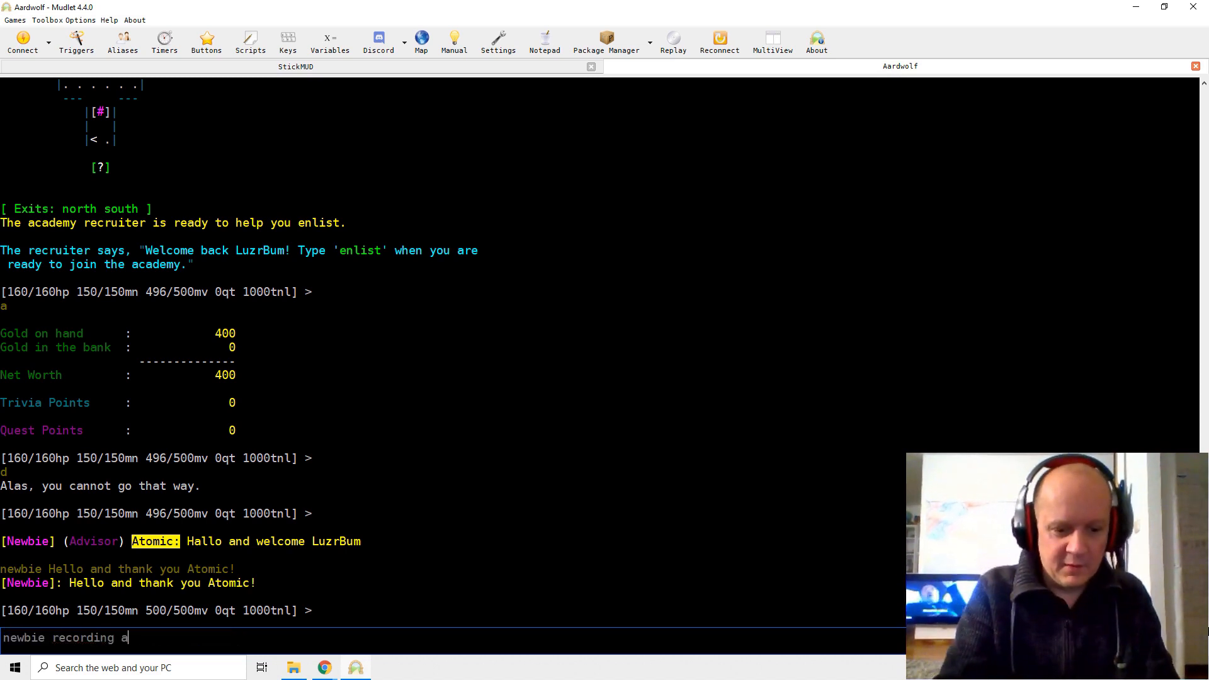
text(Youtube T=)
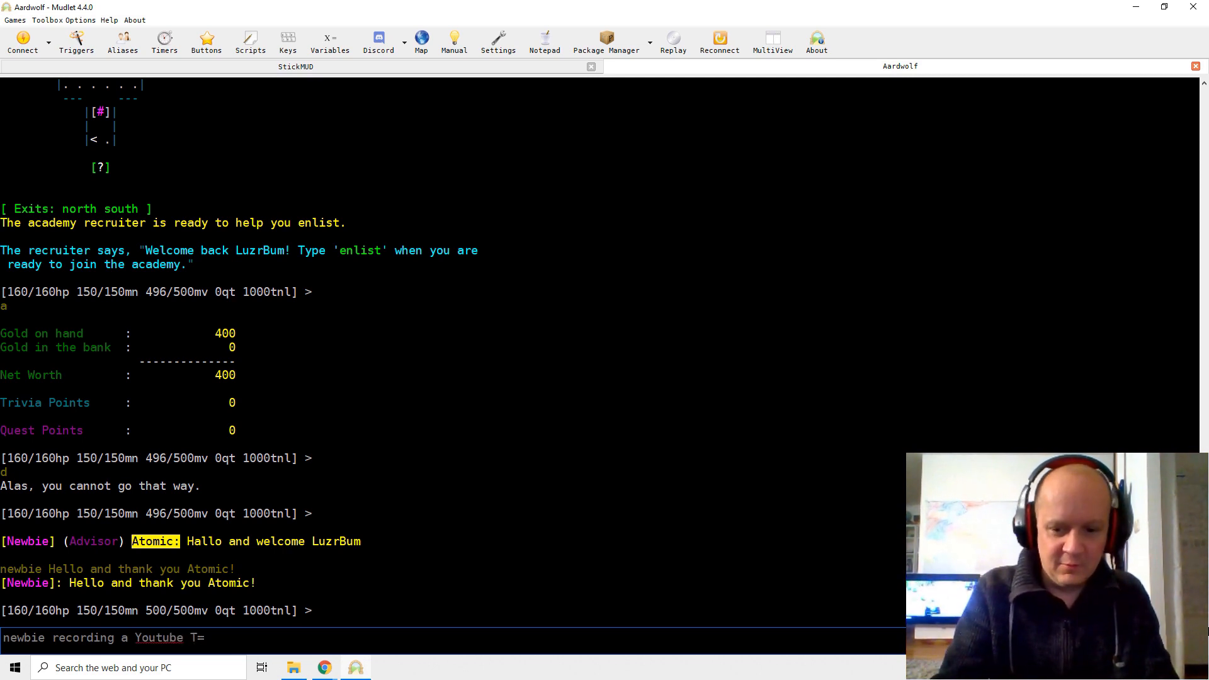
text(ytu)
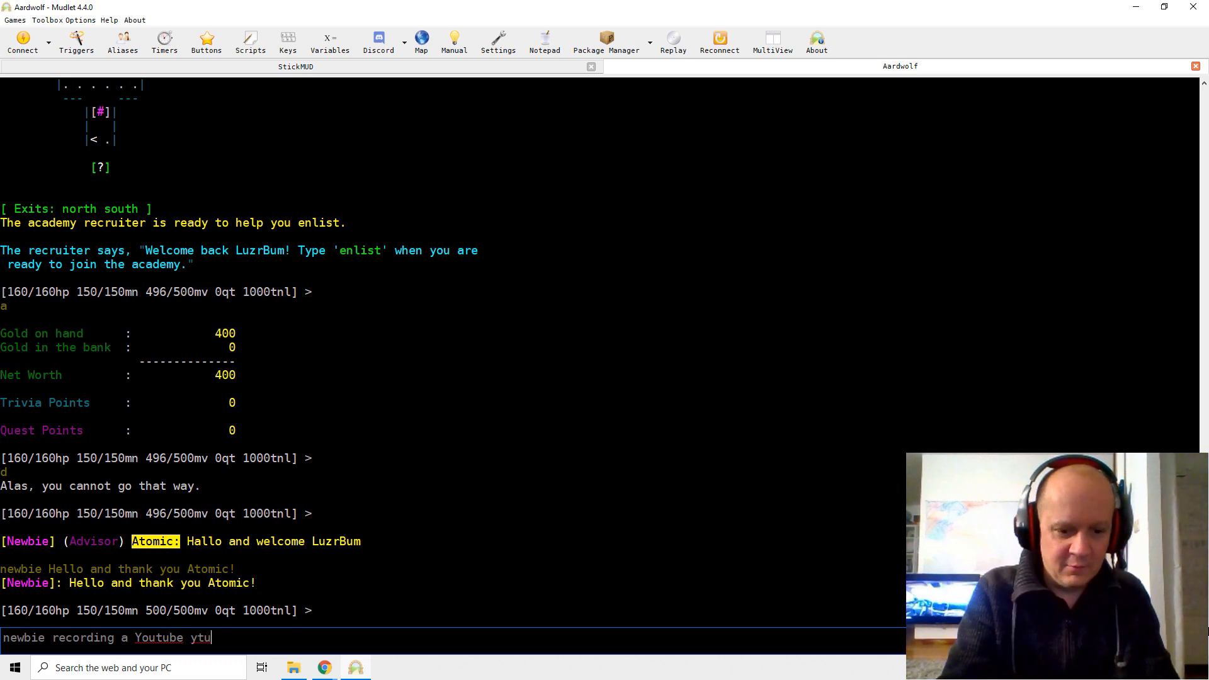
text(torial on m)
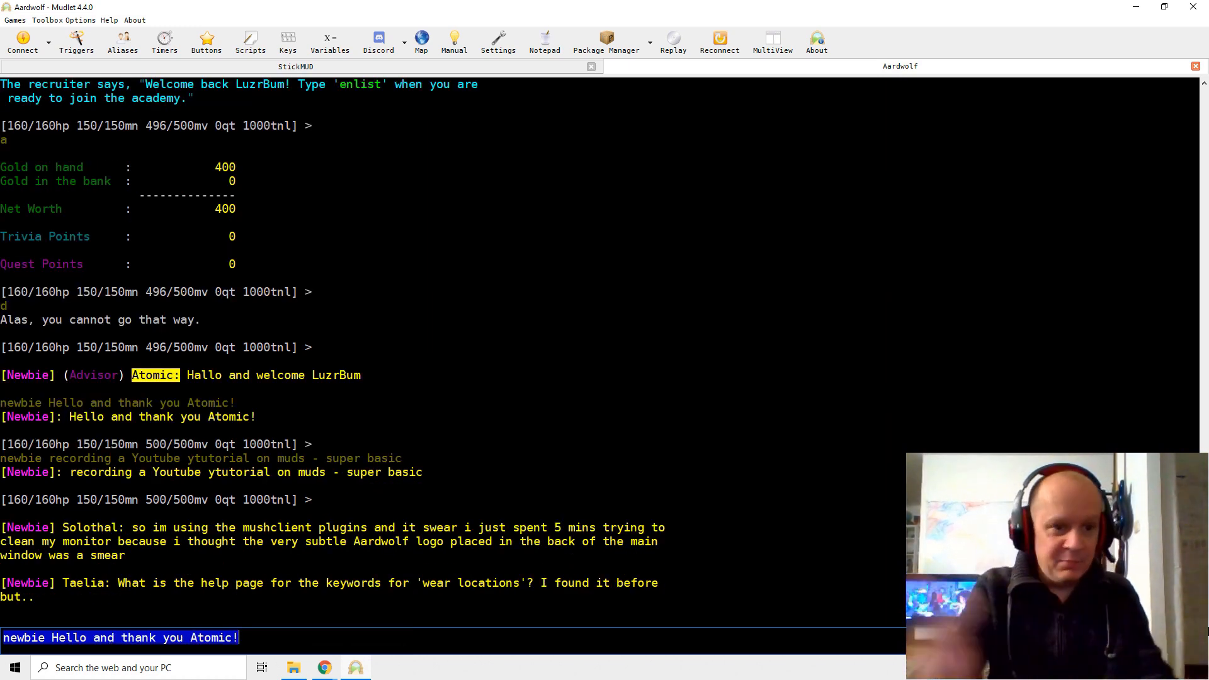
List the 127 online players with wh, paging through to the end.
text(wh)
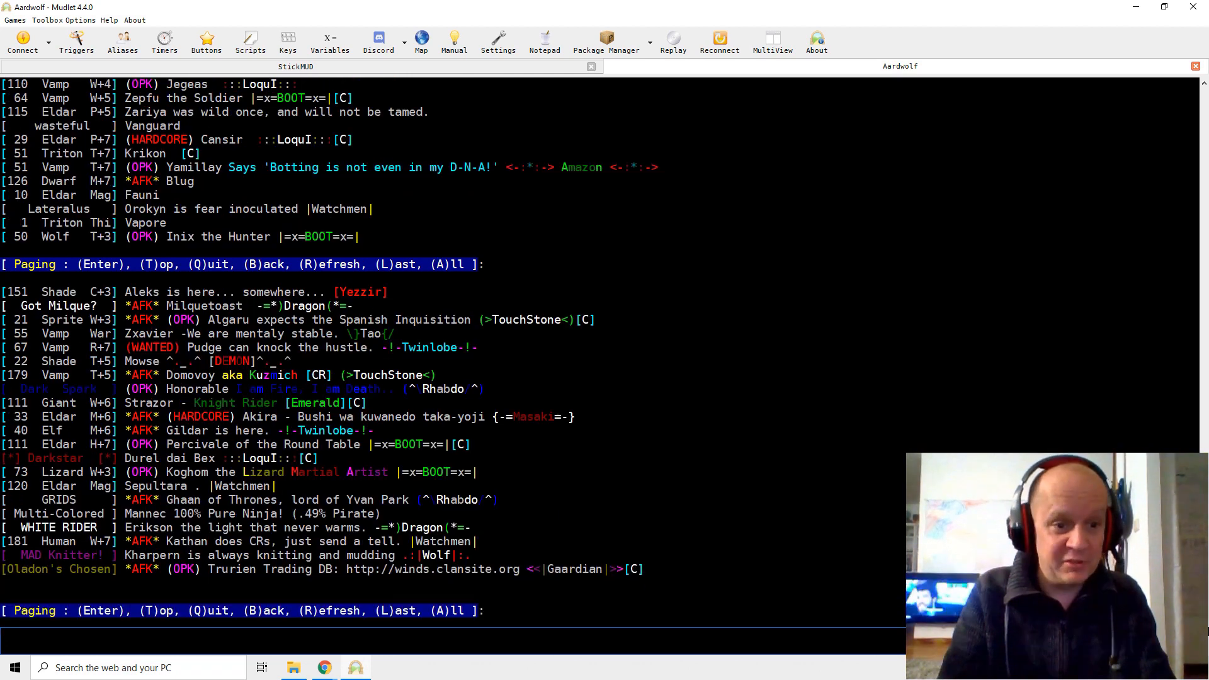
key(Enter)
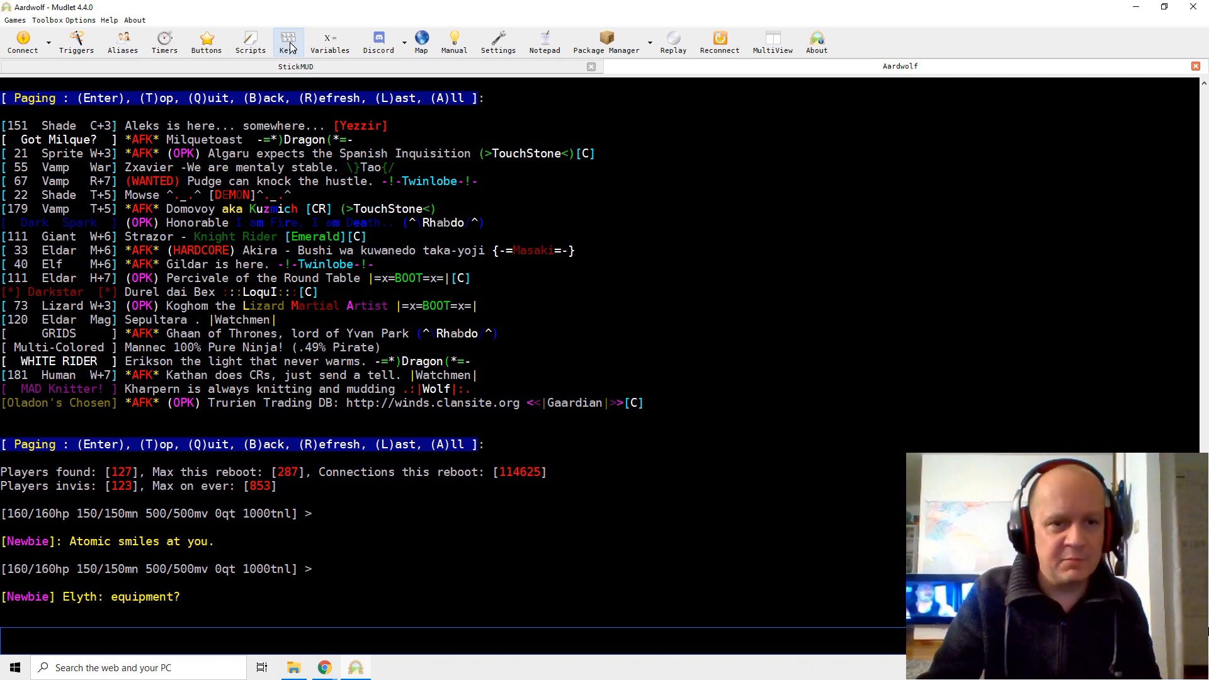
Create key binding n sending n on keypad Up, save it and activate it.
click(287, 42)
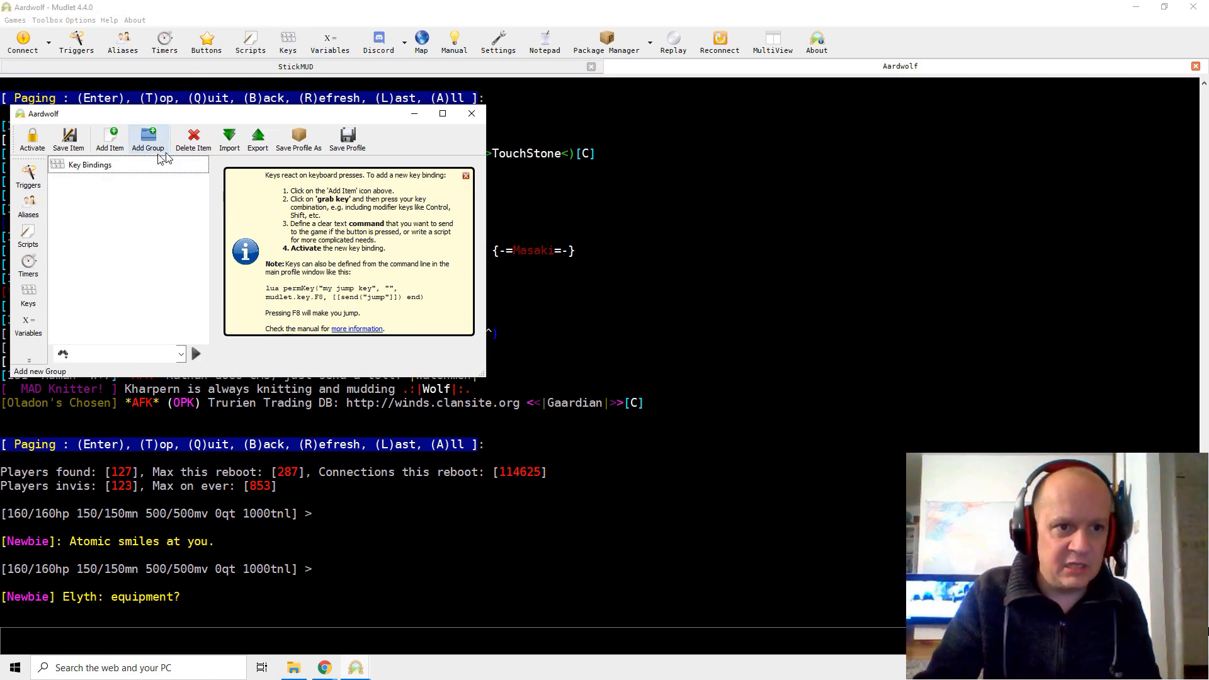
mouse_move(109, 139)
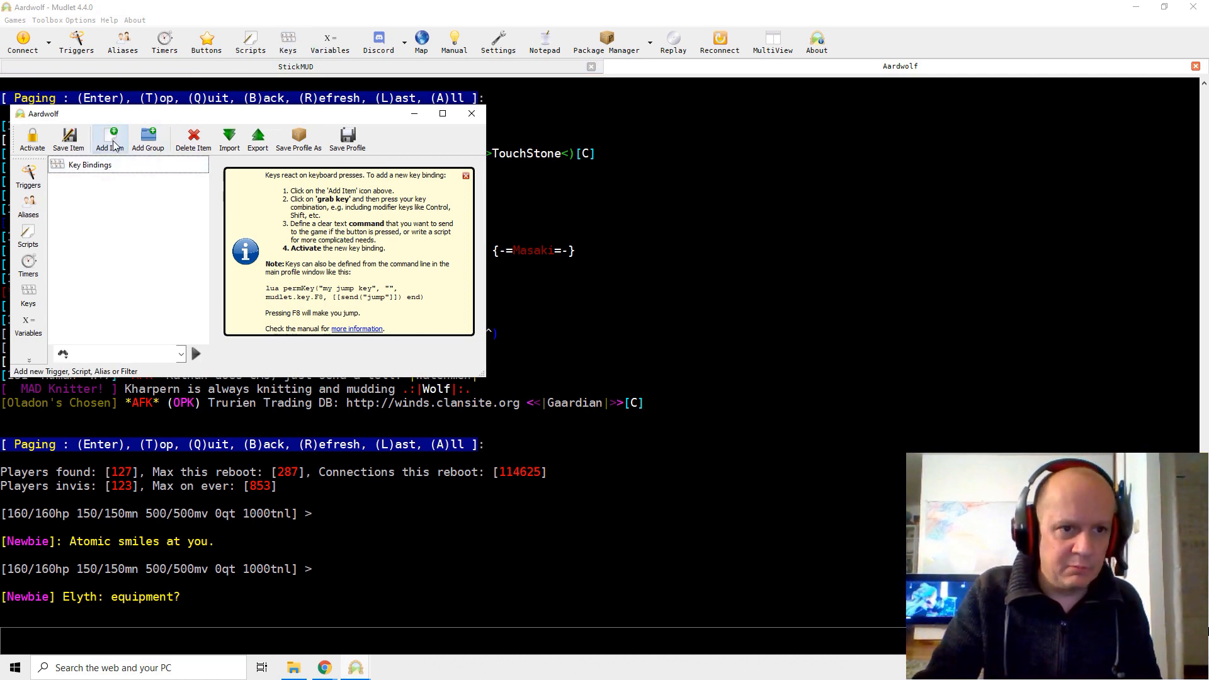
click(109, 138)
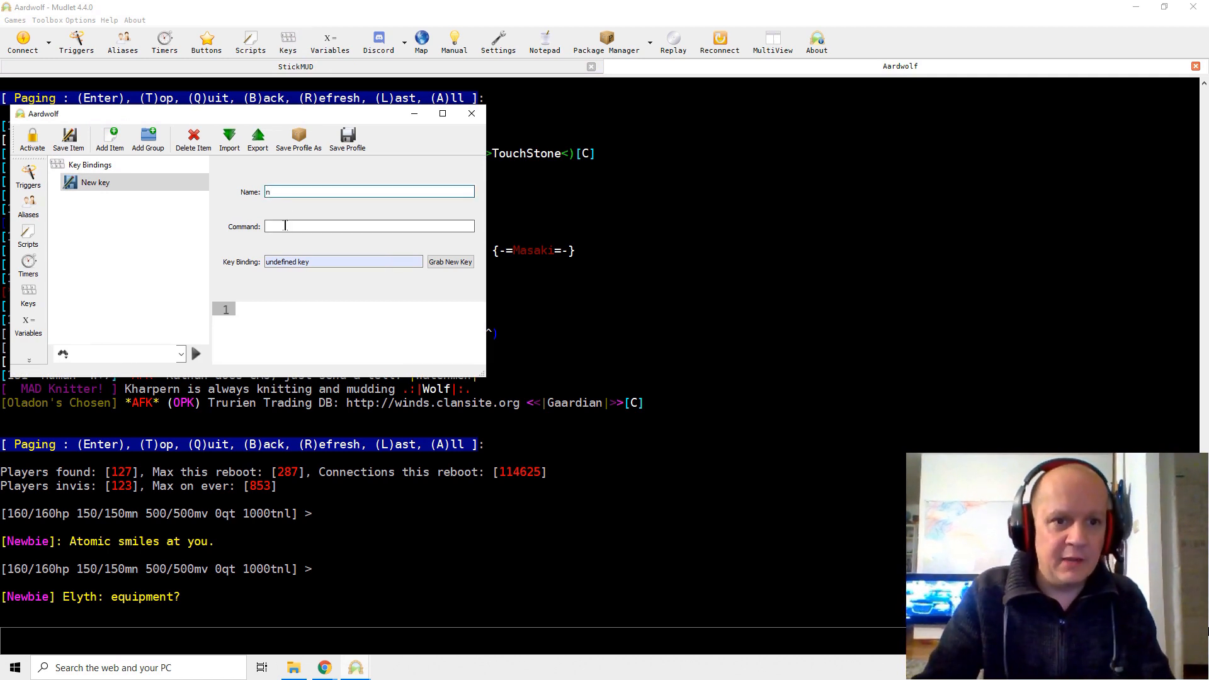
text(n)
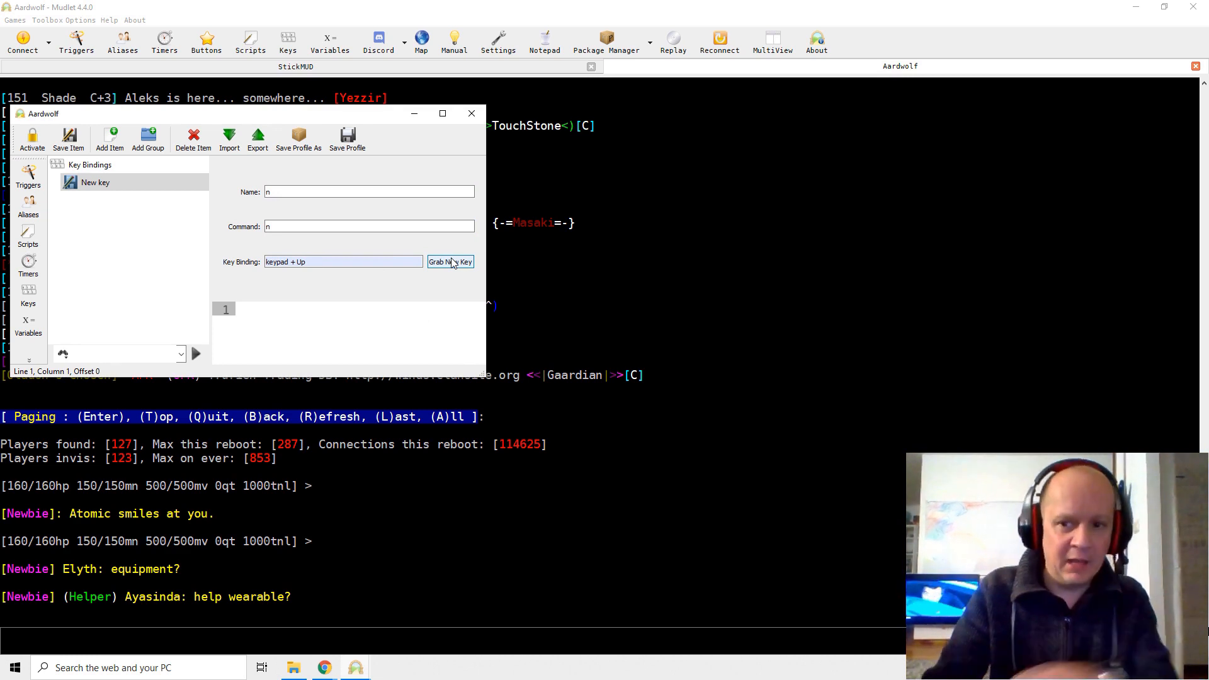
mouse_move(319, 177)
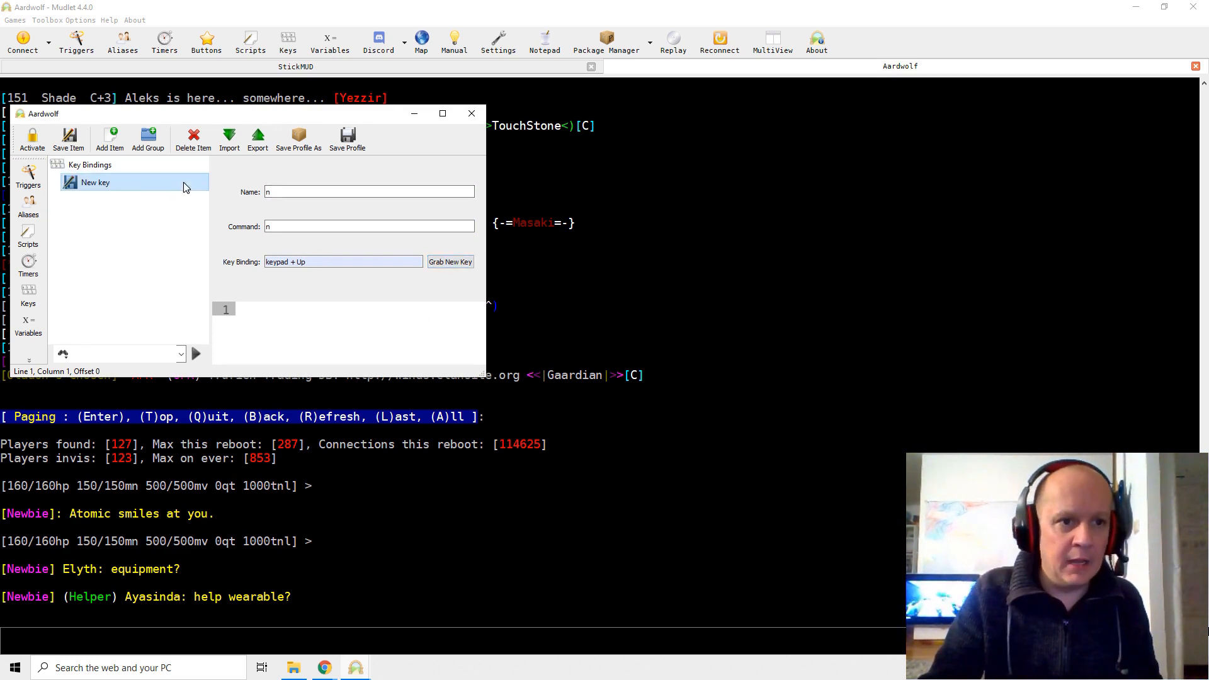
click(68, 138)
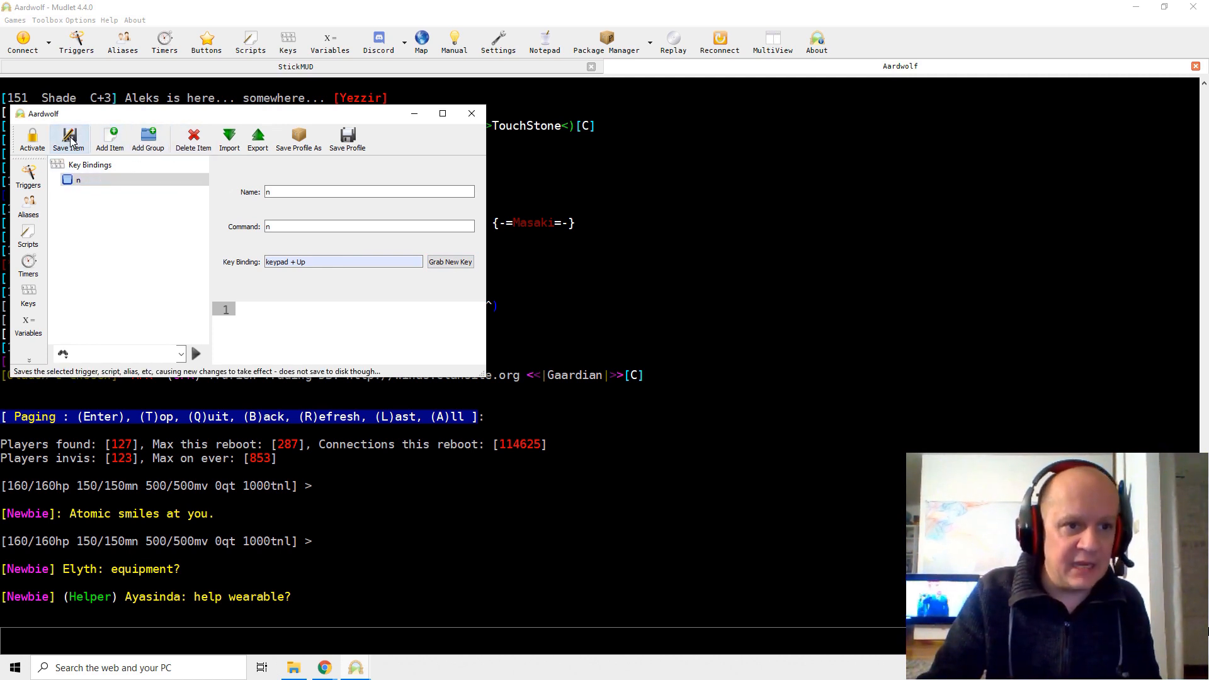
click(77, 180)
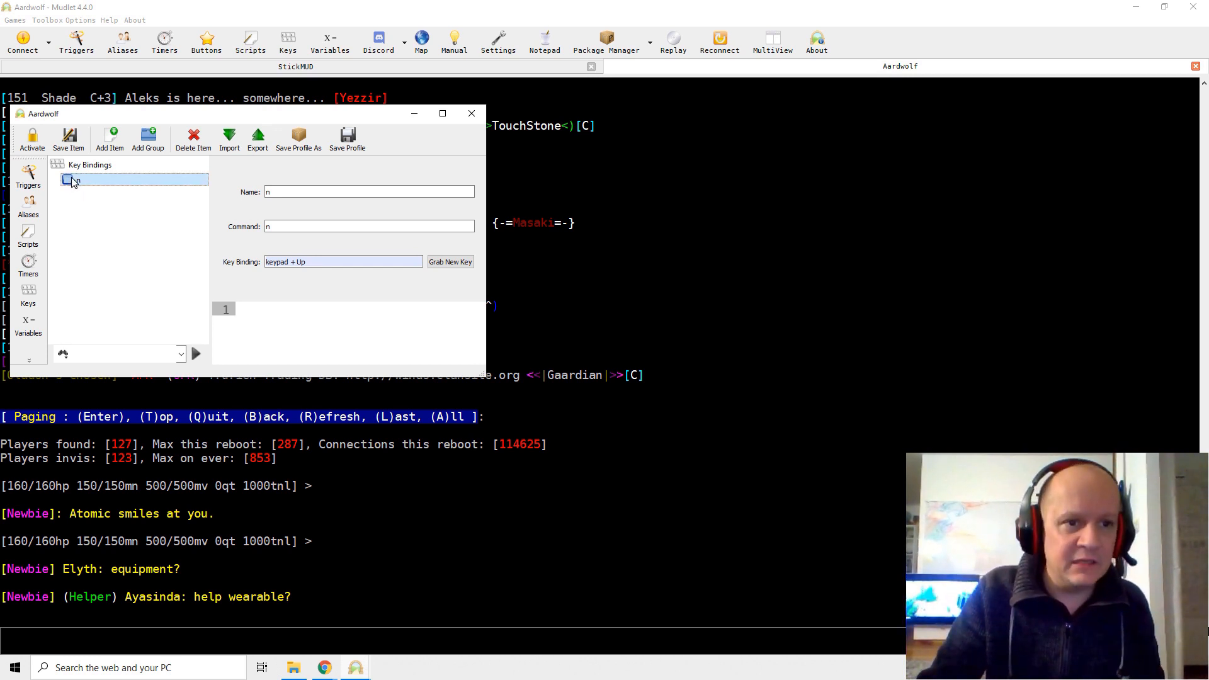
click(31, 138)
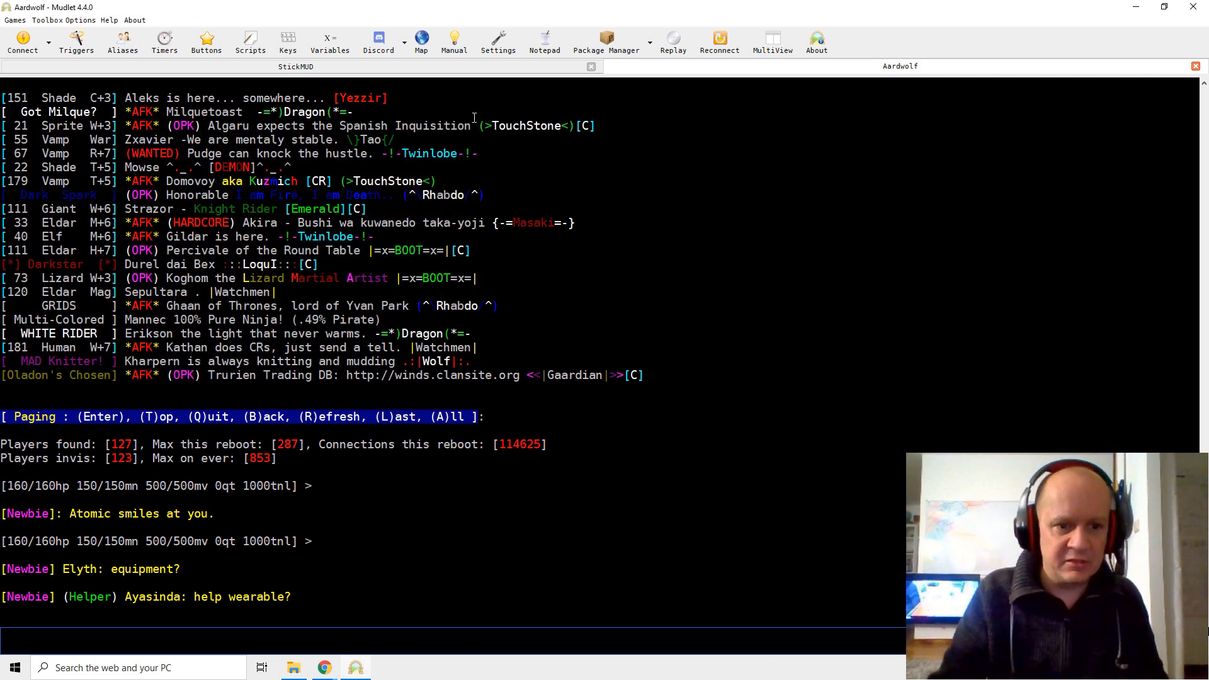
Walk north twice to the Courtyard Fountain via the new binding, then reopen Keys.
text(n)
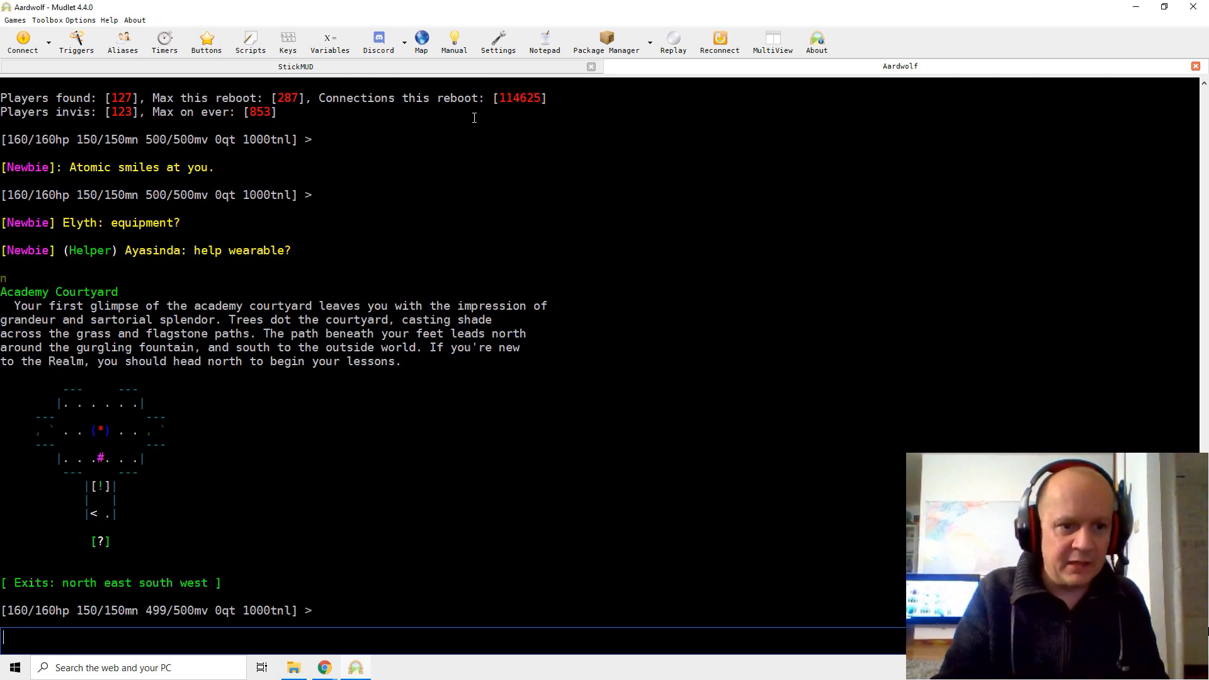
text(n)
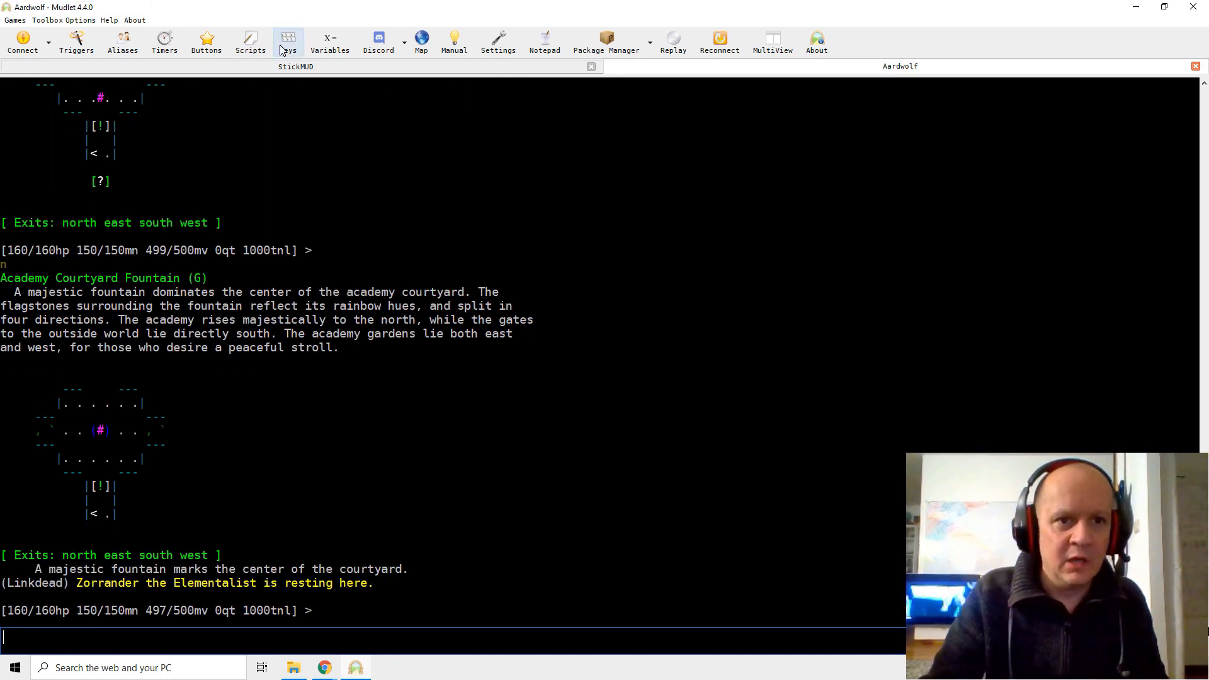
click(288, 42)
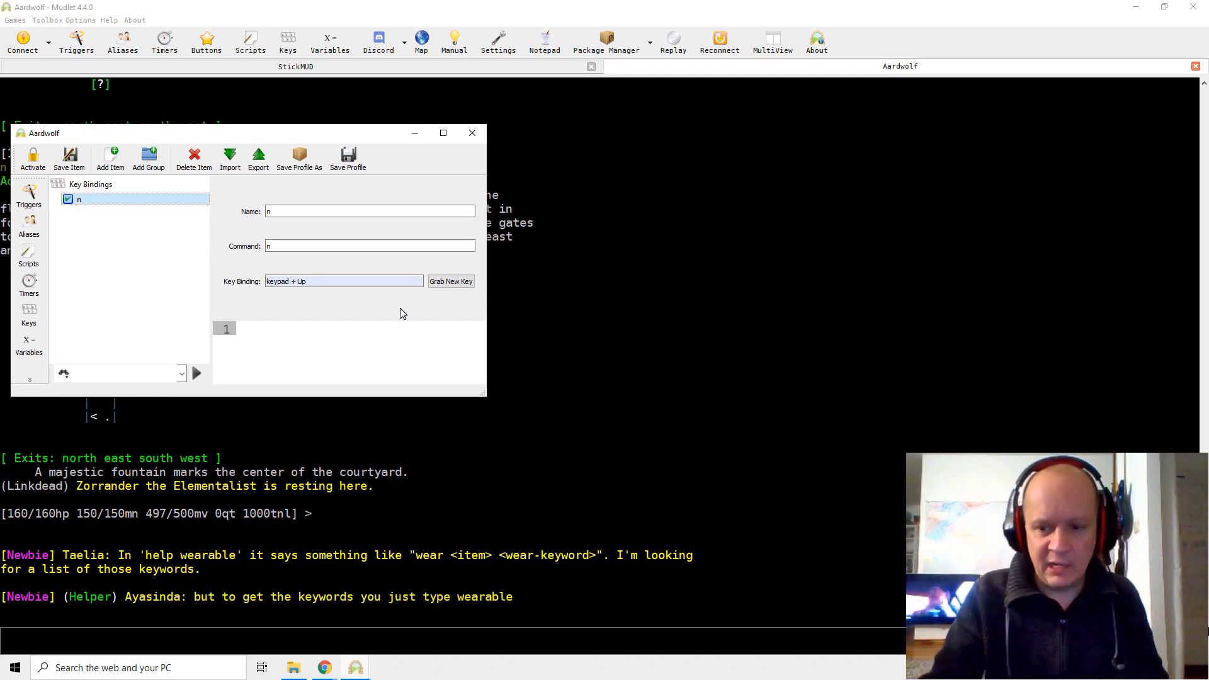
mouse_move(378, 320)
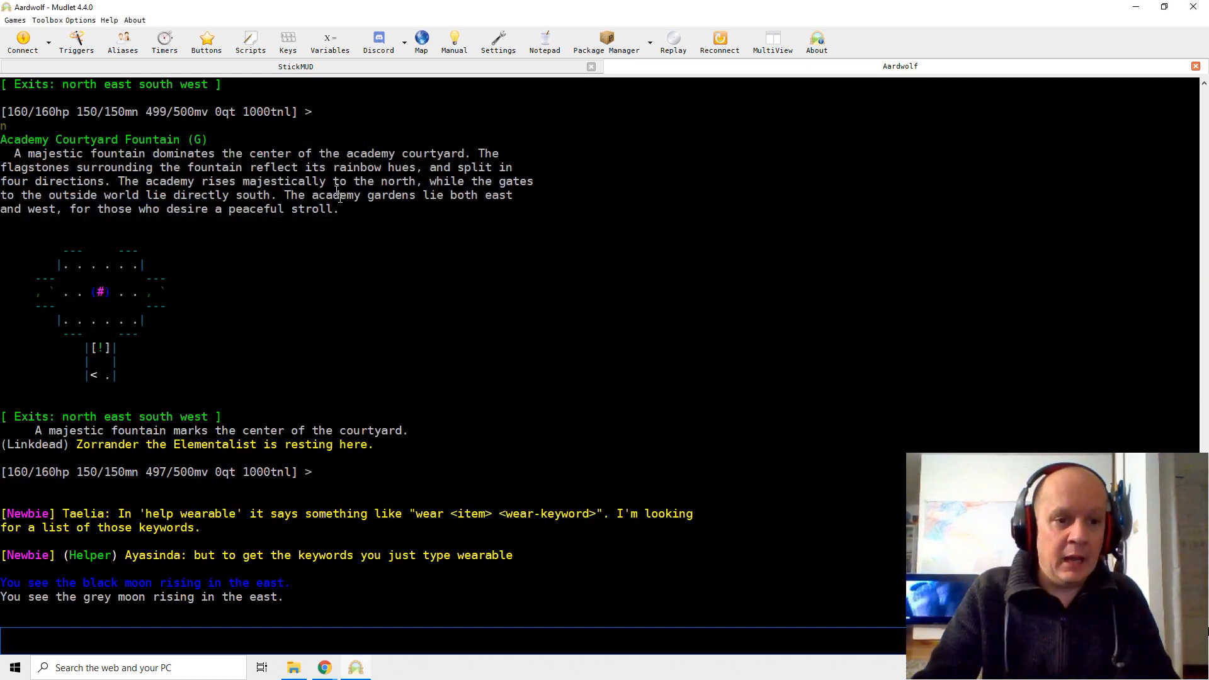
Show the aliases list with the lbum alias.
click(122, 42)
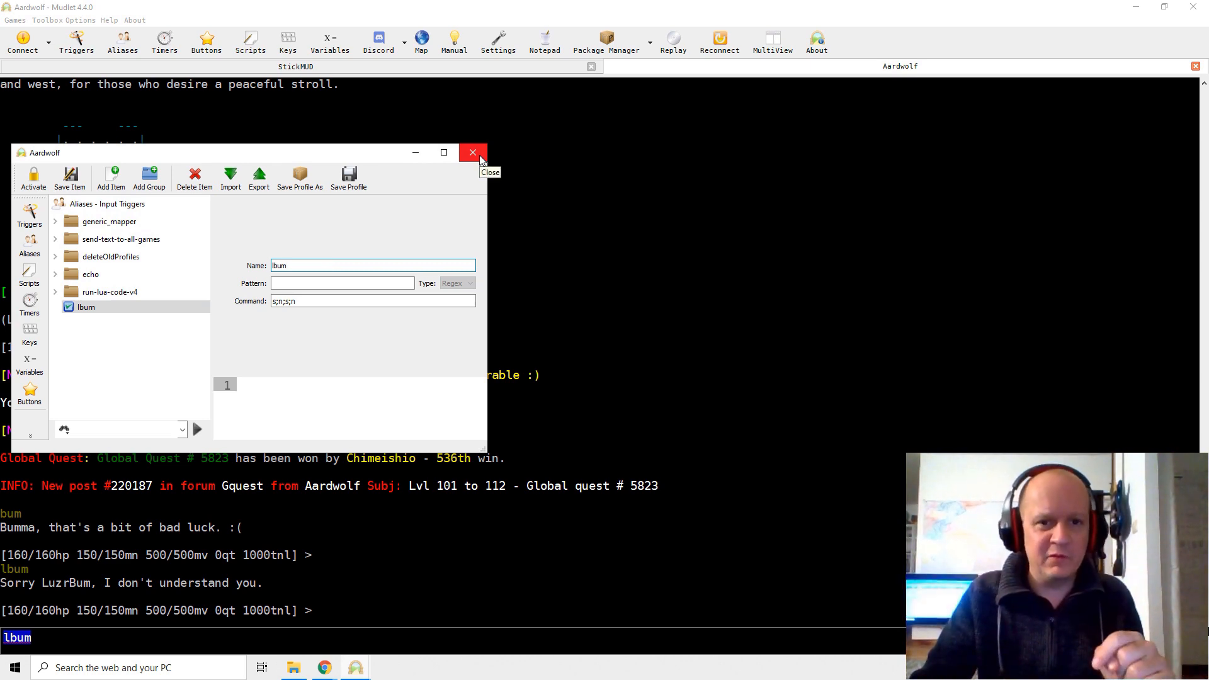
click(472, 152)
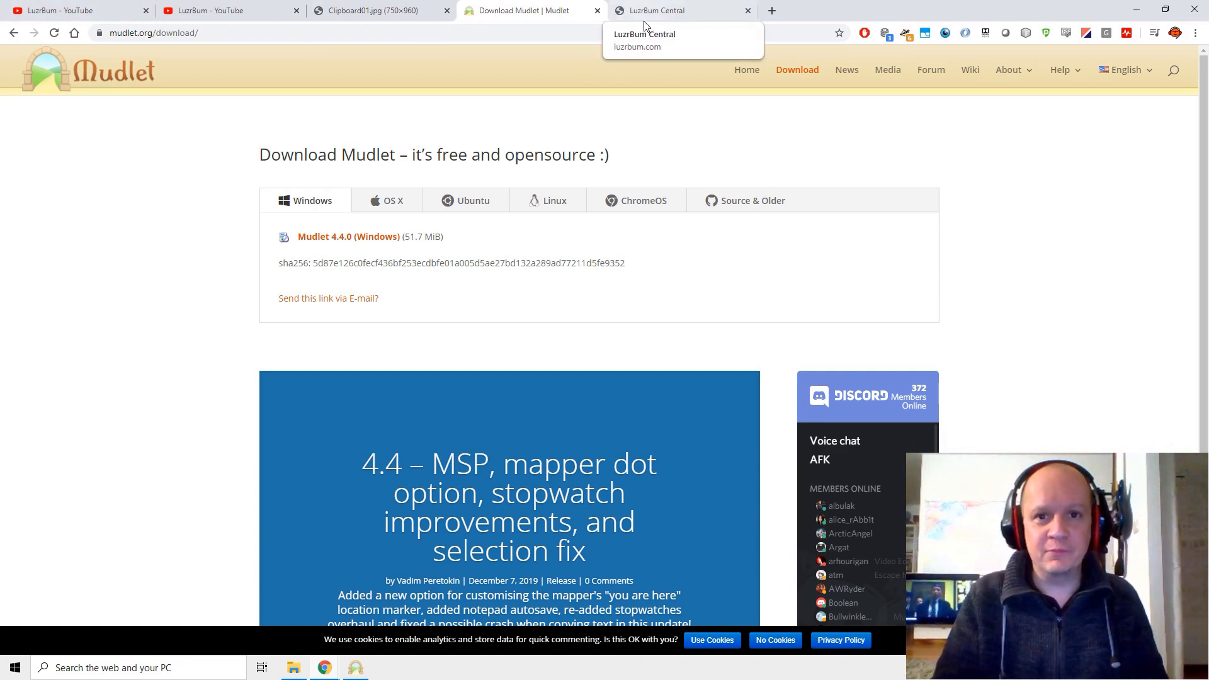
Switch Chrome to the LuzrBum Central tab at luzrbum.com.
click(655, 10)
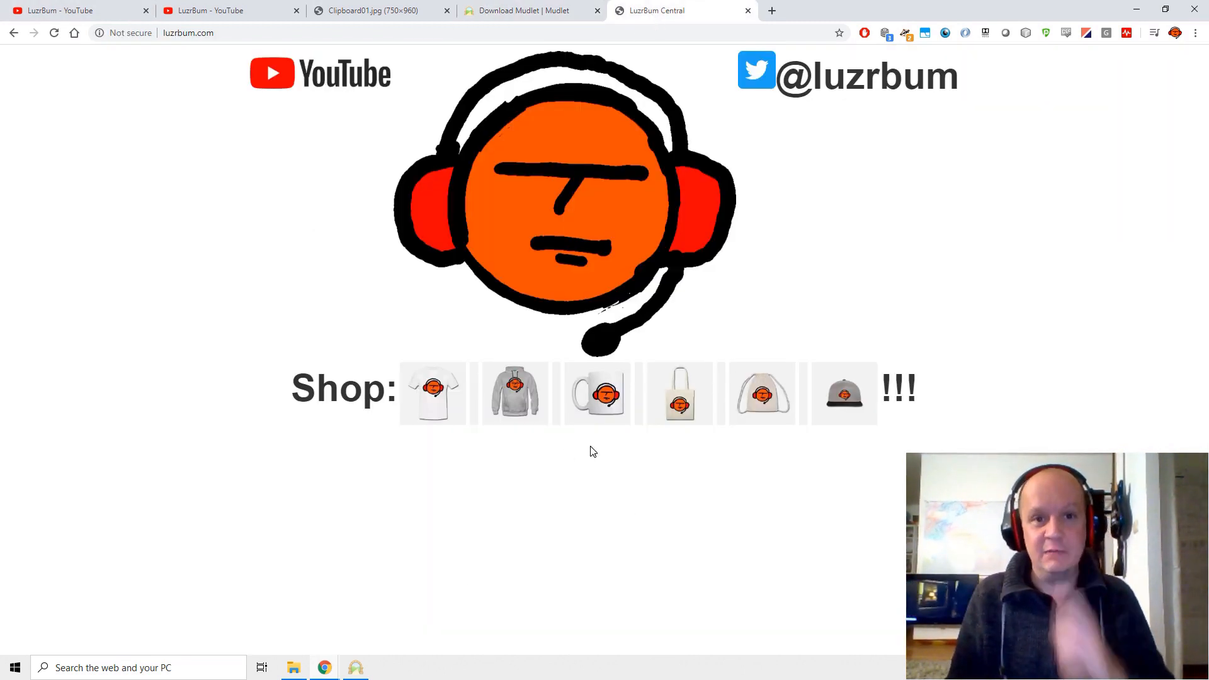
mouse_move(274, 74)
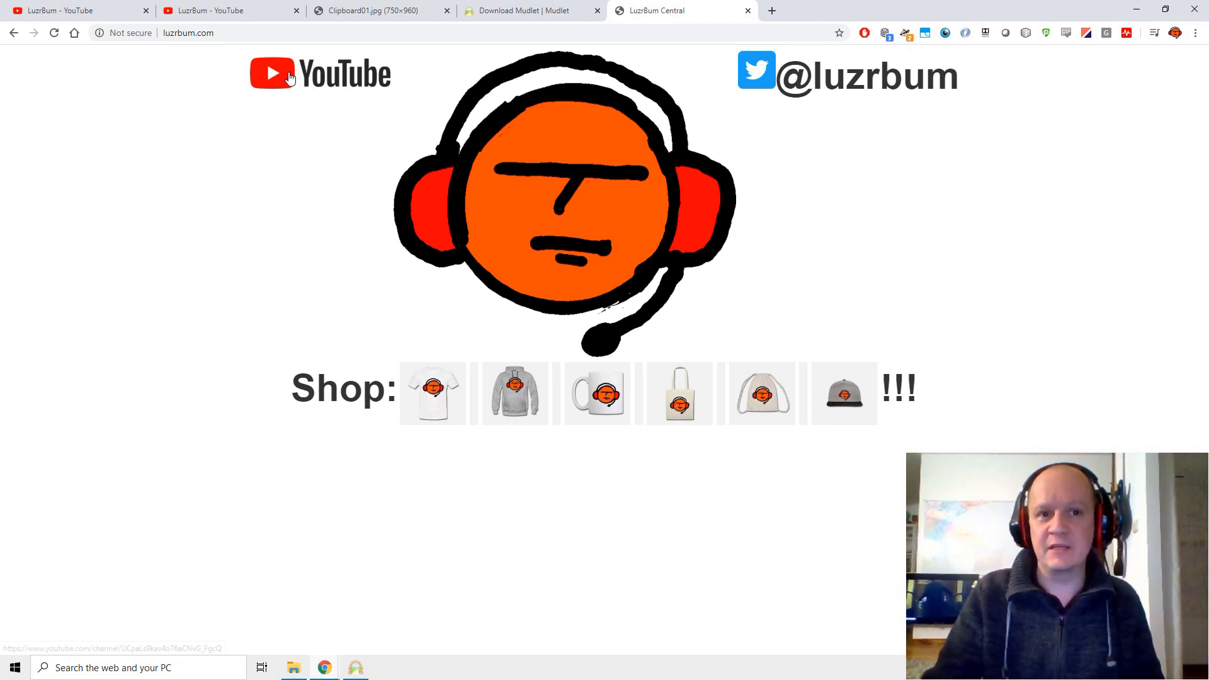
mouse_move(777, 88)
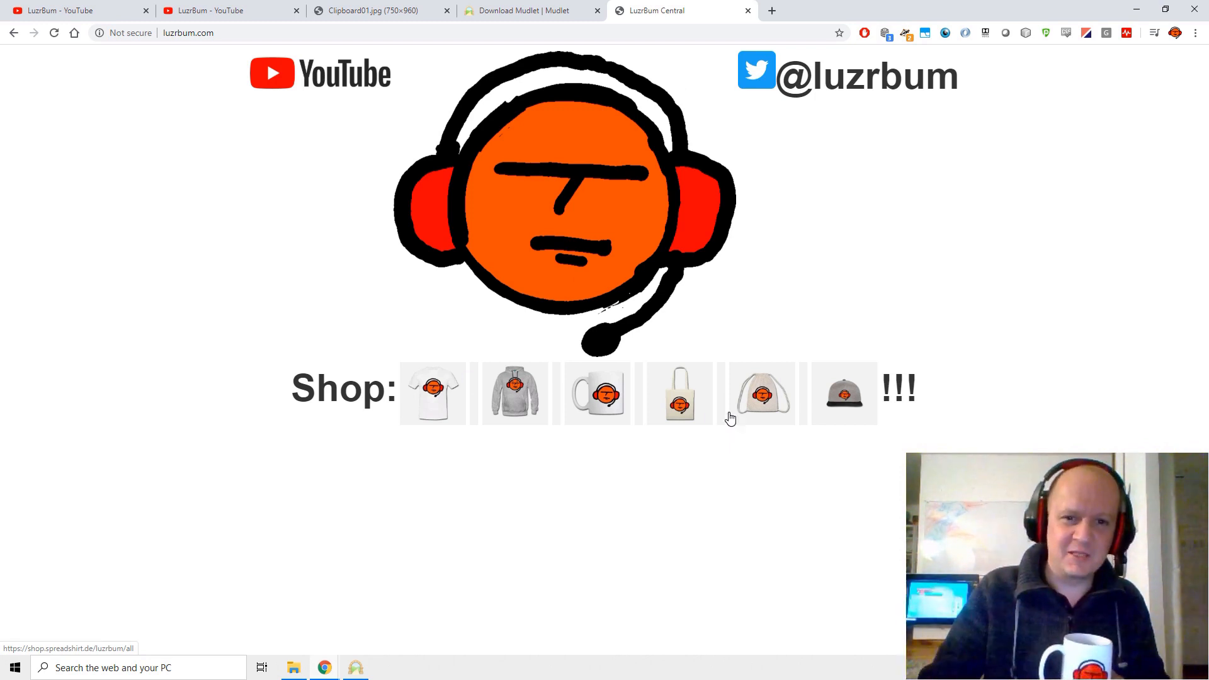
mouse_move(632, 249)
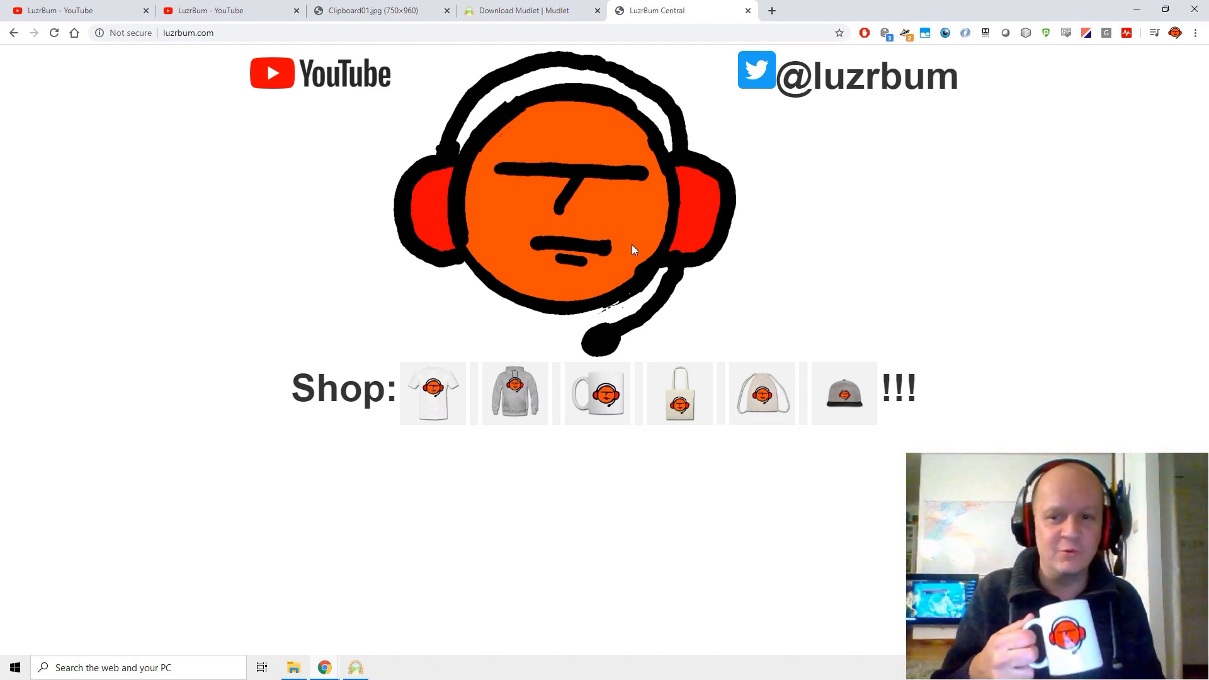